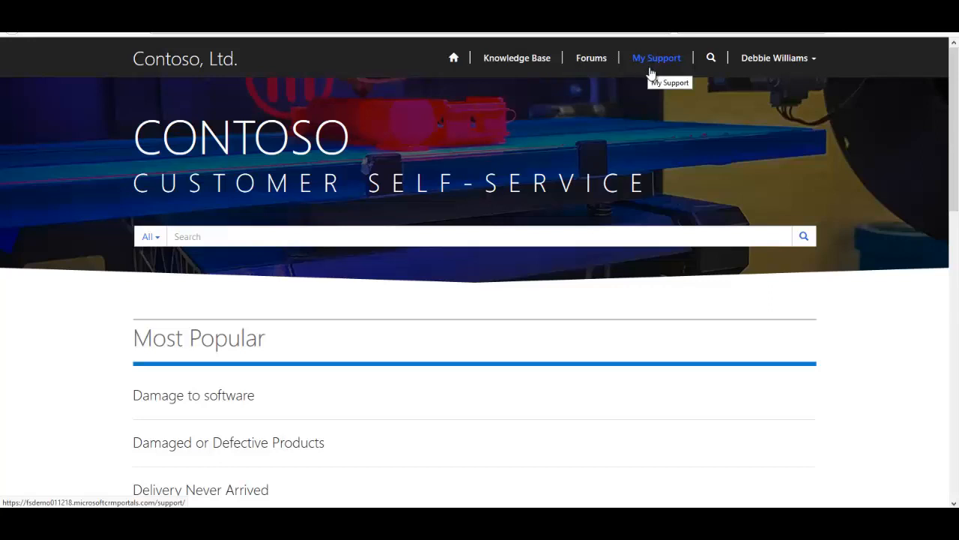
{"action": "mouse_move", "coordinate": [213, 300]}
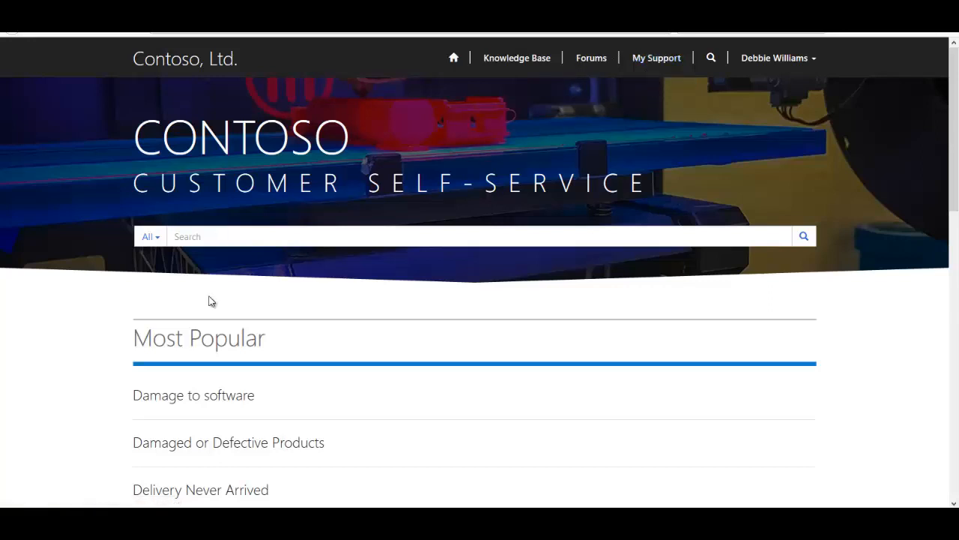
{"action": "mouse_move", "coordinate": [324, 369]}
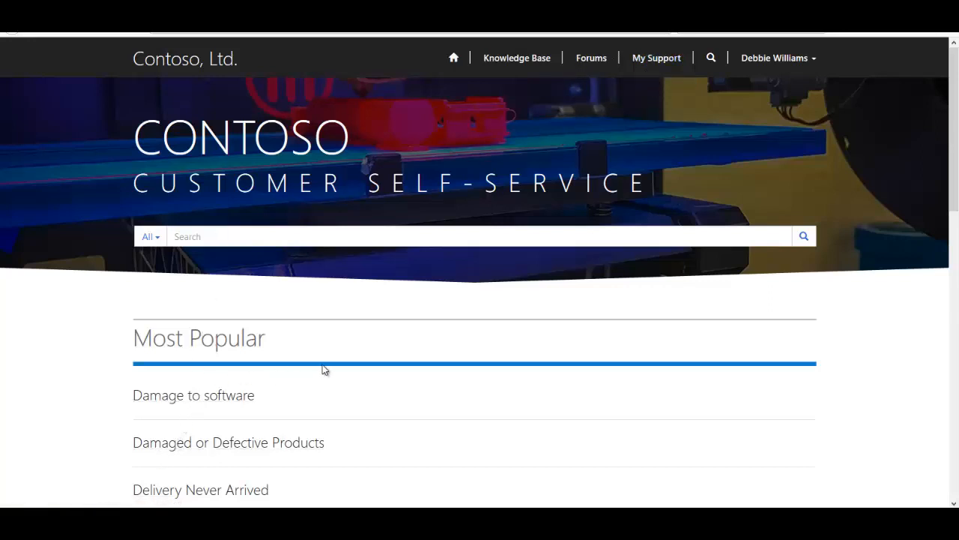
Step: Scroll through the current portal page to review its contents
{"action": "scroll", "scroll_direction": "down", "scroll_amount": 3}
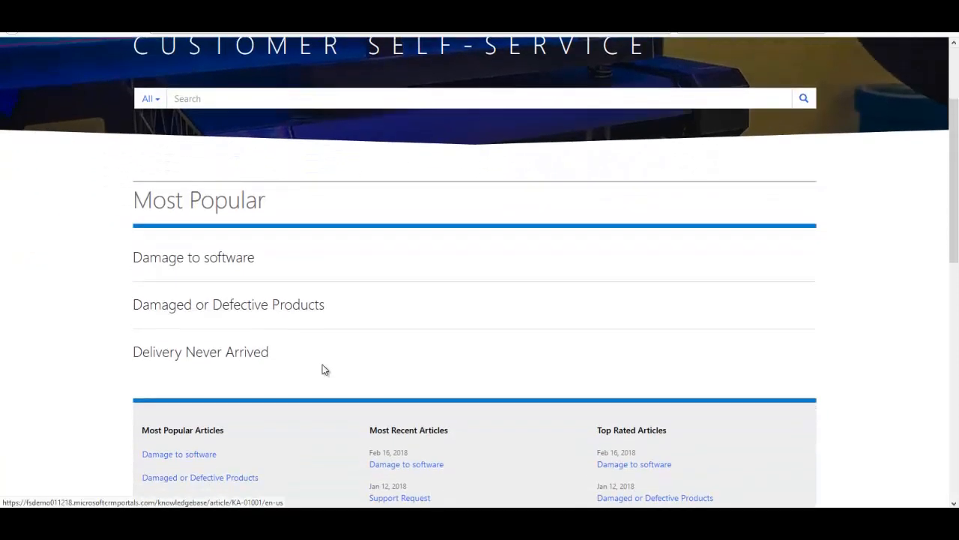
{"action": "scroll", "scroll_direction": "down", "scroll_amount": 3}
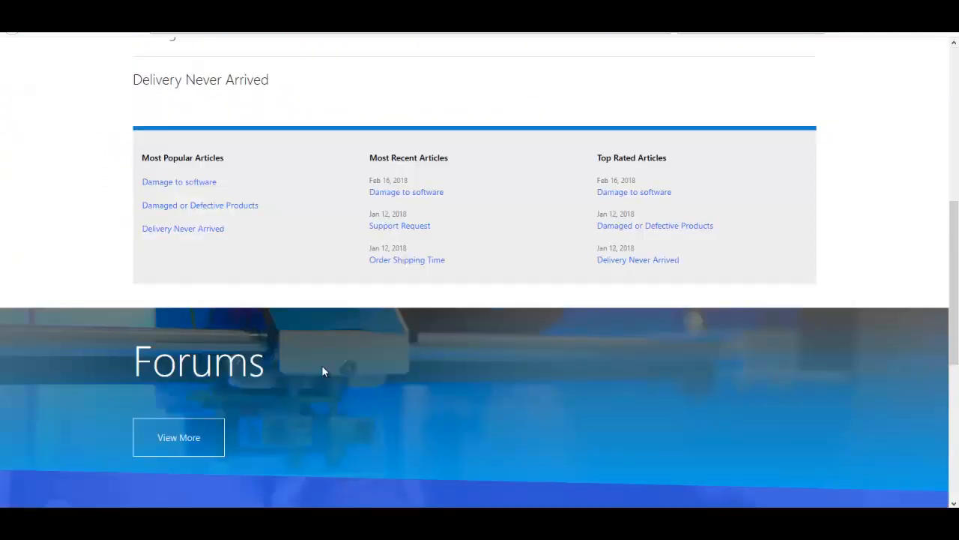
{"action": "scroll", "scroll_direction": "down", "scroll_amount": 3}
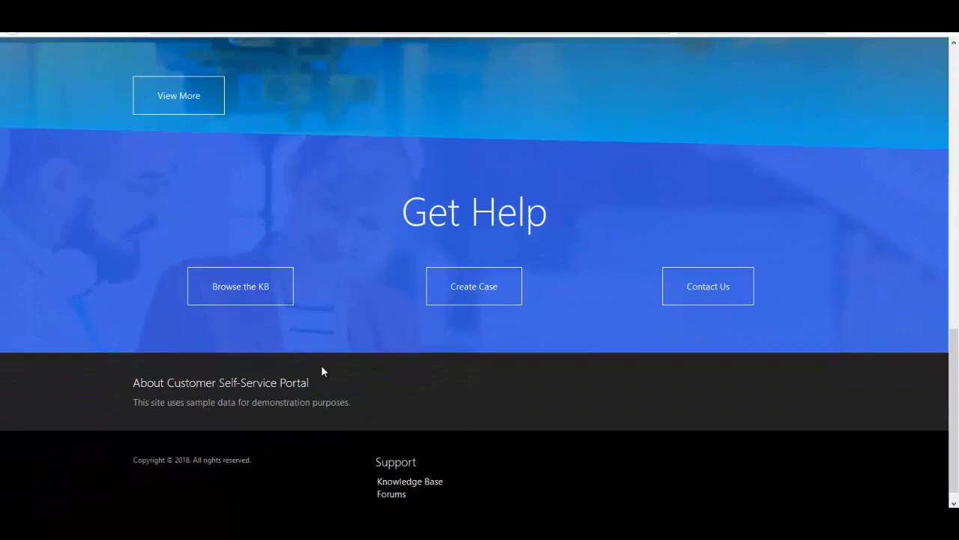
{"action": "scroll", "scroll_direction": "up", "scroll_amount": 3}
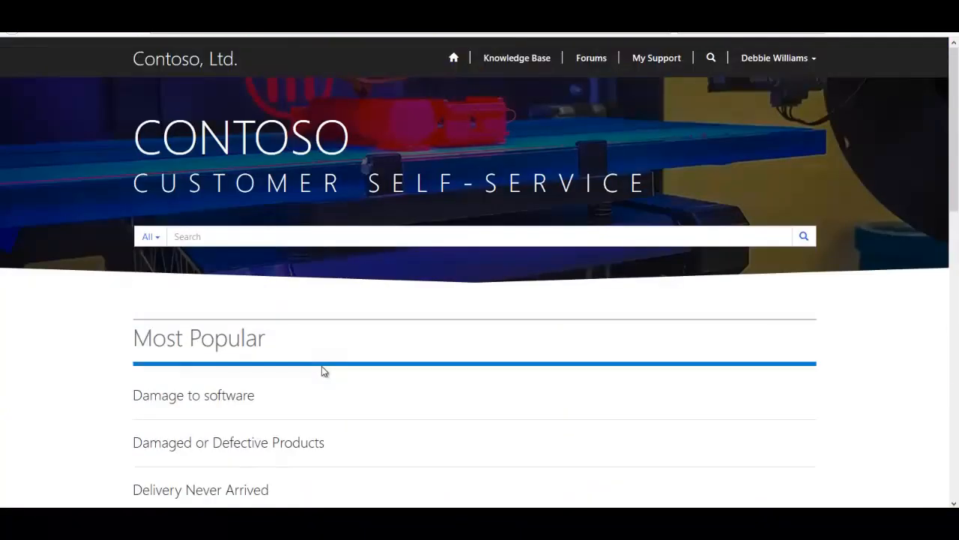
{"action": "mouse_move", "coordinate": [117, 264]}
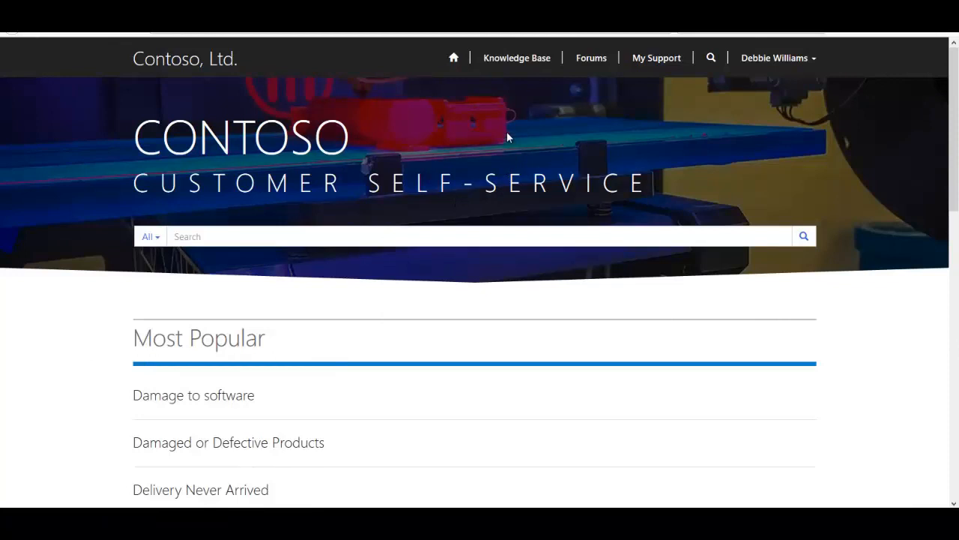
{"action": "mouse_move", "coordinate": [590, 57]}
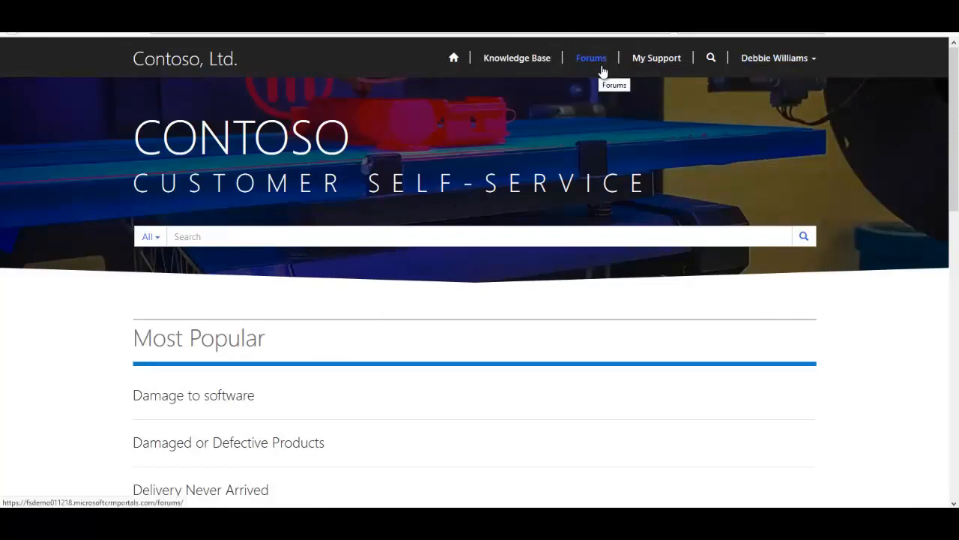
Step: Go to the signed-in user's Profile page and review the contact information fields
{"action": "left_click", "coordinate": [774, 57]}
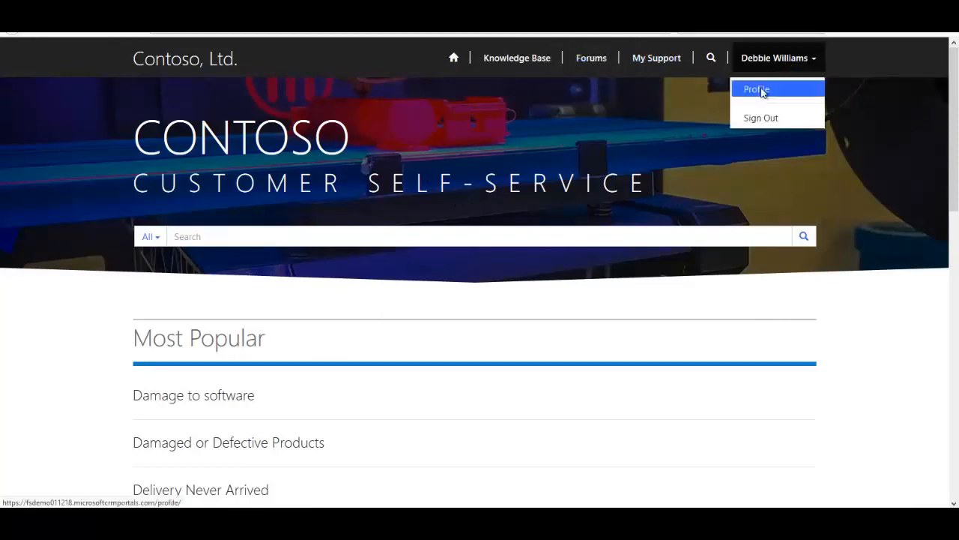
{"action": "left_click", "coordinate": [755, 88]}
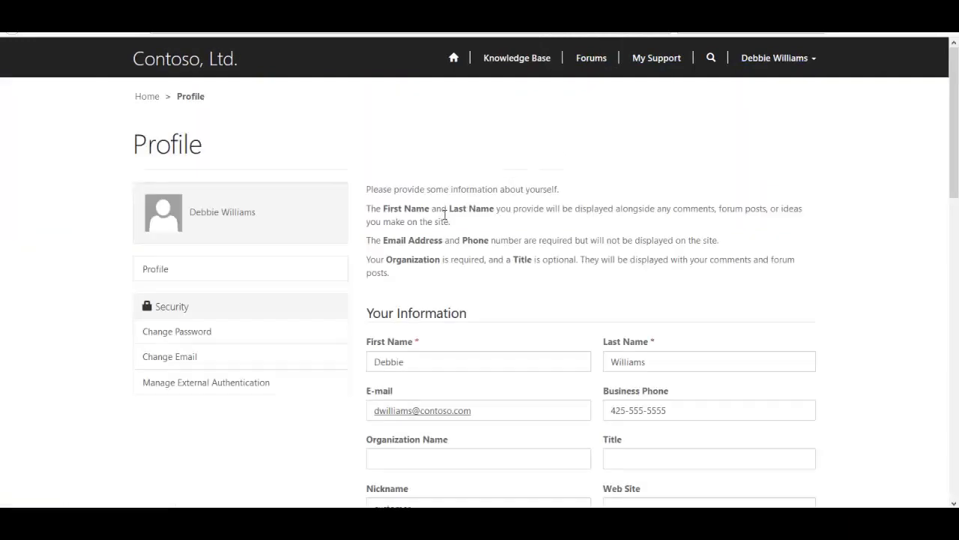
{"action": "scroll", "scroll_direction": "down", "scroll_amount": 3}
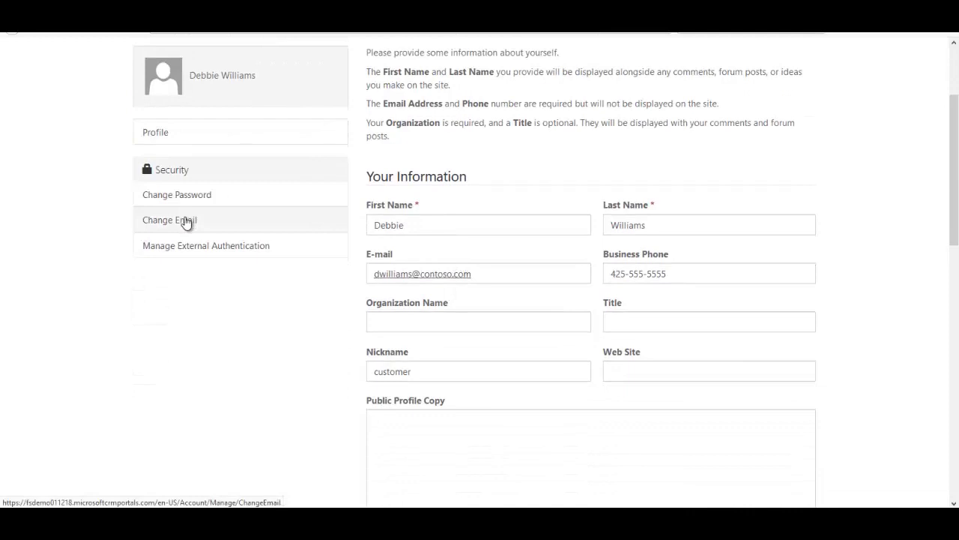
{"action": "mouse_move", "coordinate": [129, 311]}
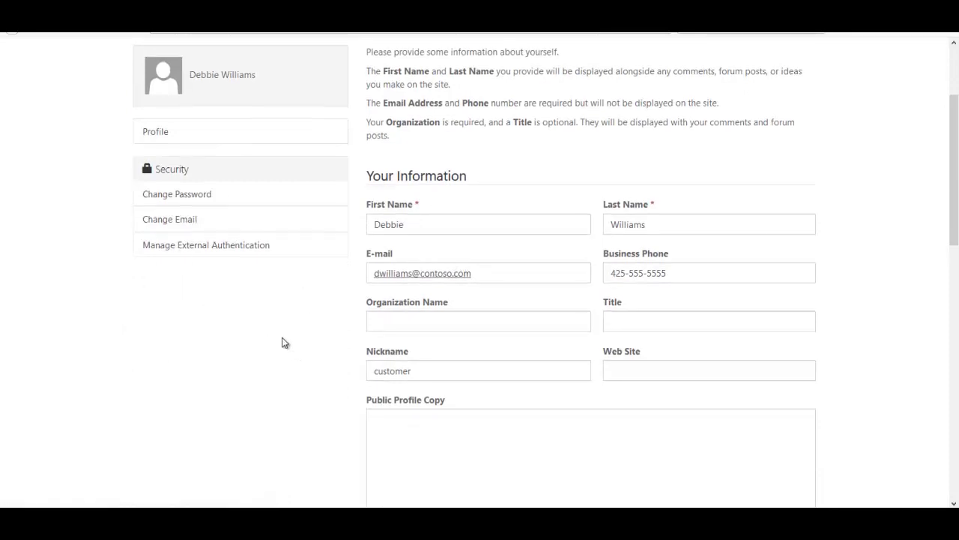
{"action": "scroll", "scroll_direction": "down", "scroll_amount": 3}
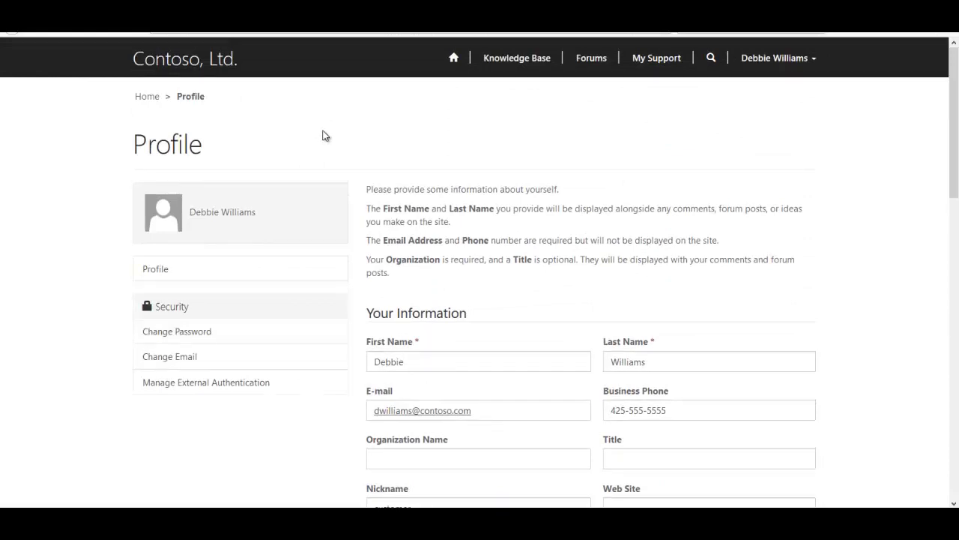
{"action": "mouse_move", "coordinate": [234, 123]}
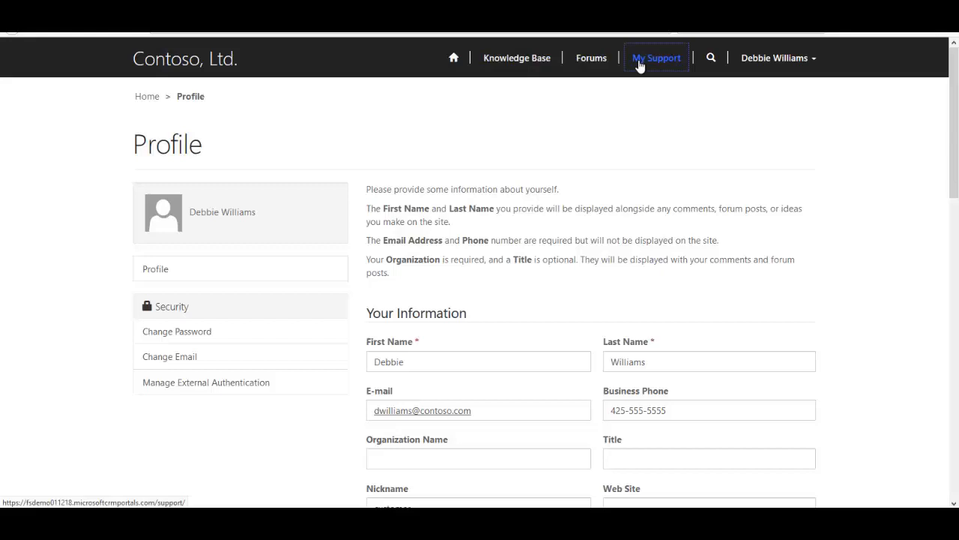
Step: Go to My Support, which lists no open cases, and start a new case
{"action": "left_click", "coordinate": [657, 57]}
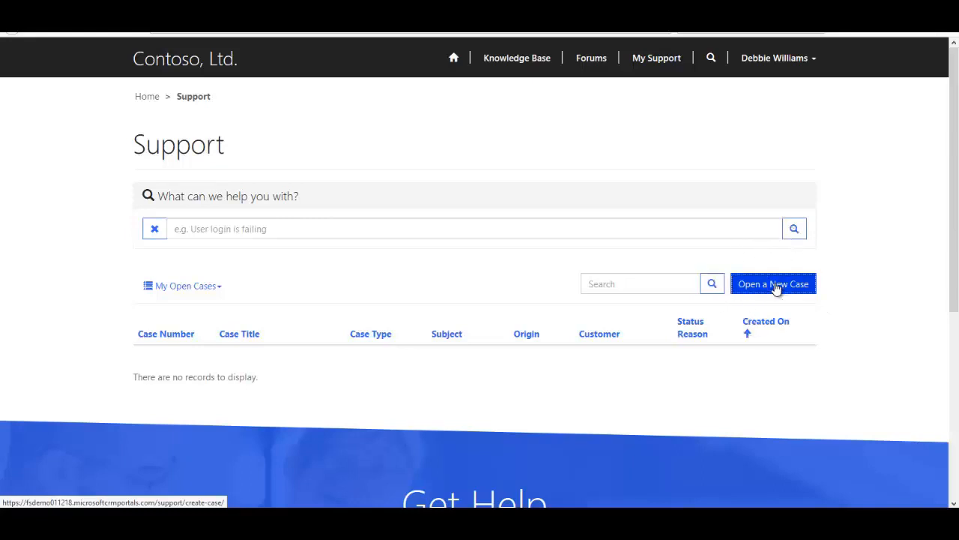
{"action": "left_click", "coordinate": [773, 283]}
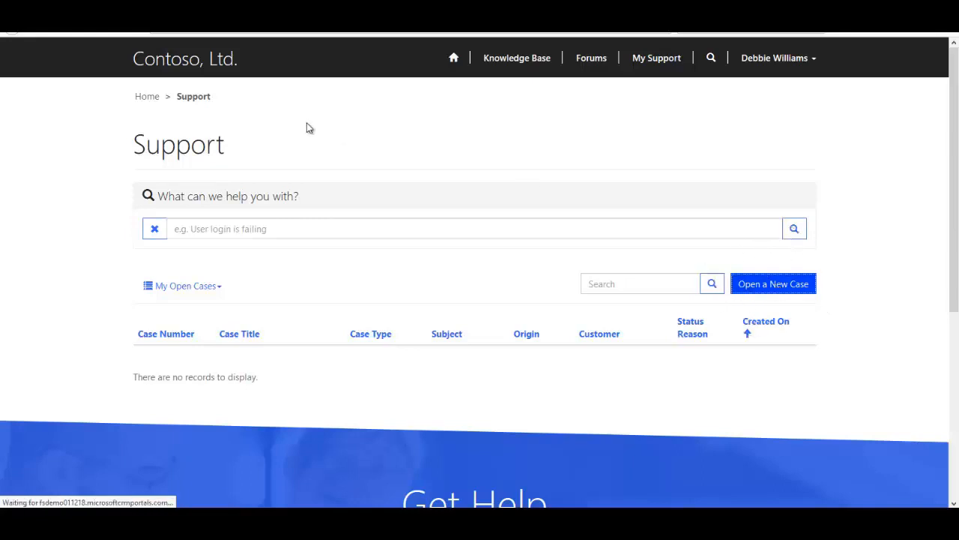
{"action": "mouse_move", "coordinate": [298, 144]}
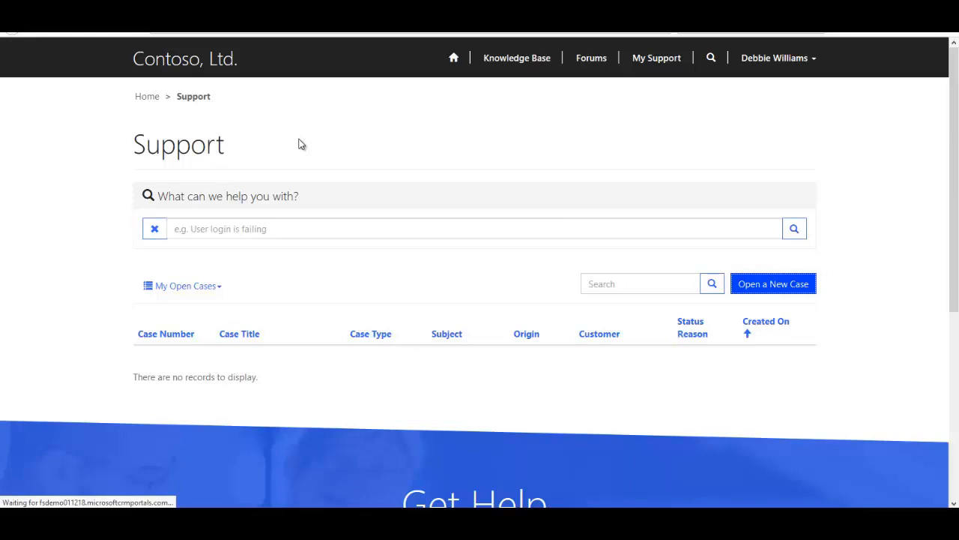
Step: Title the new case 'Damage to my software' and review the suggested knowledge base topics
{"action": "left_click", "coordinate": [773, 283]}
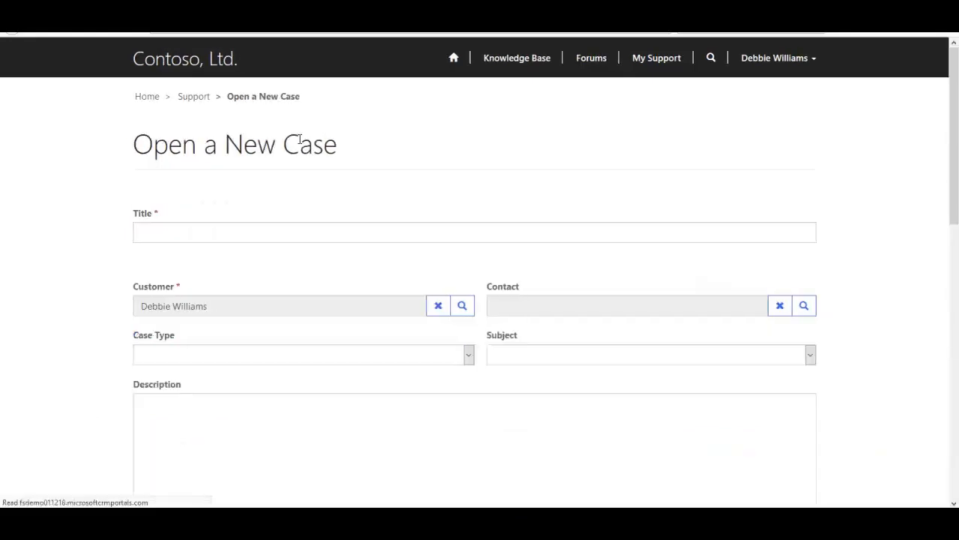
{"action": "left_click", "coordinate": [474, 233]}
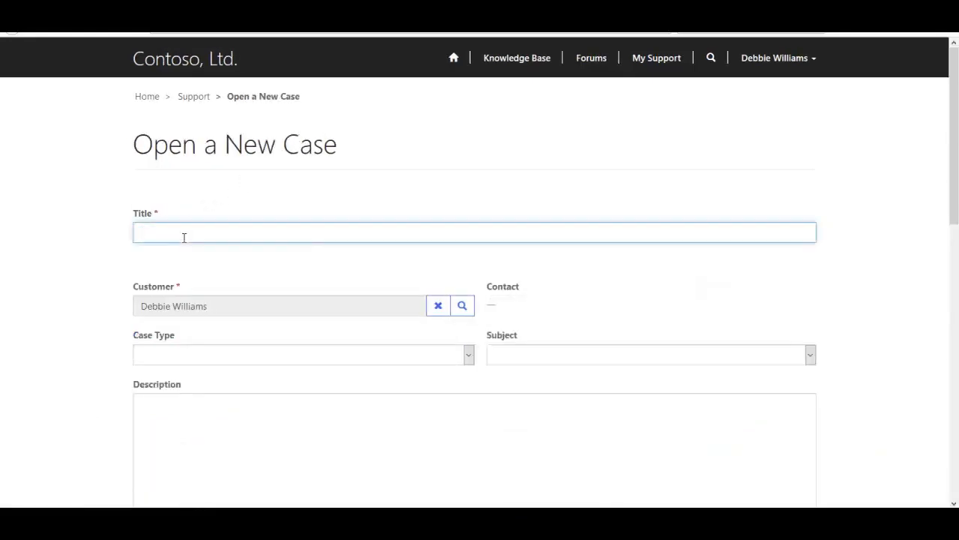
{"action": "type", "text": "Damage to by"}
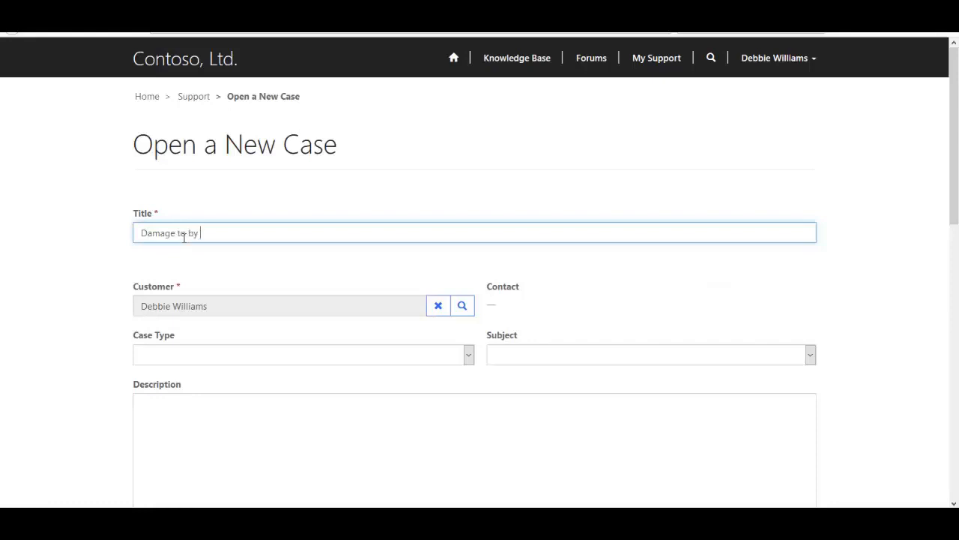
{"action": "type", "text": "my so"}
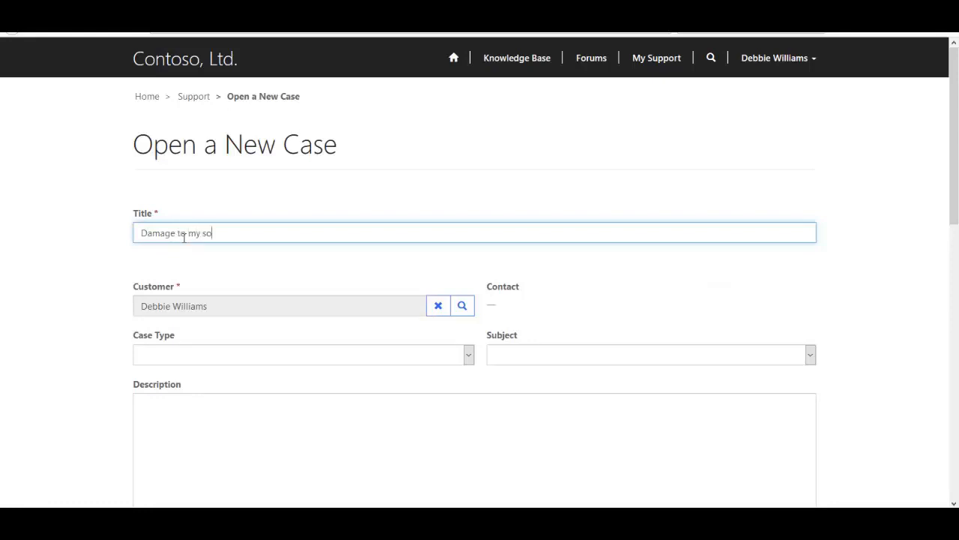
{"action": "type", "text": "ftware"}
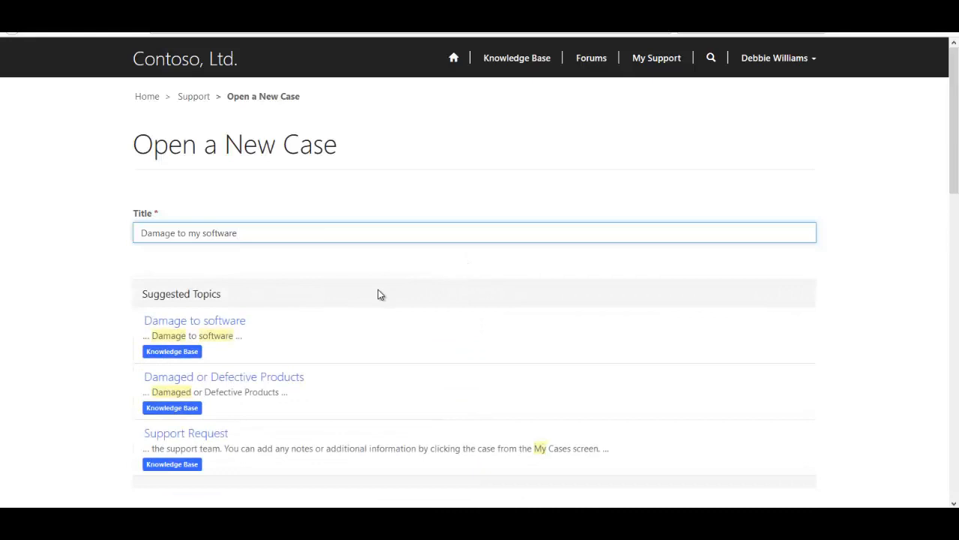
{"action": "scroll", "scroll_direction": "down", "scroll_amount": 3}
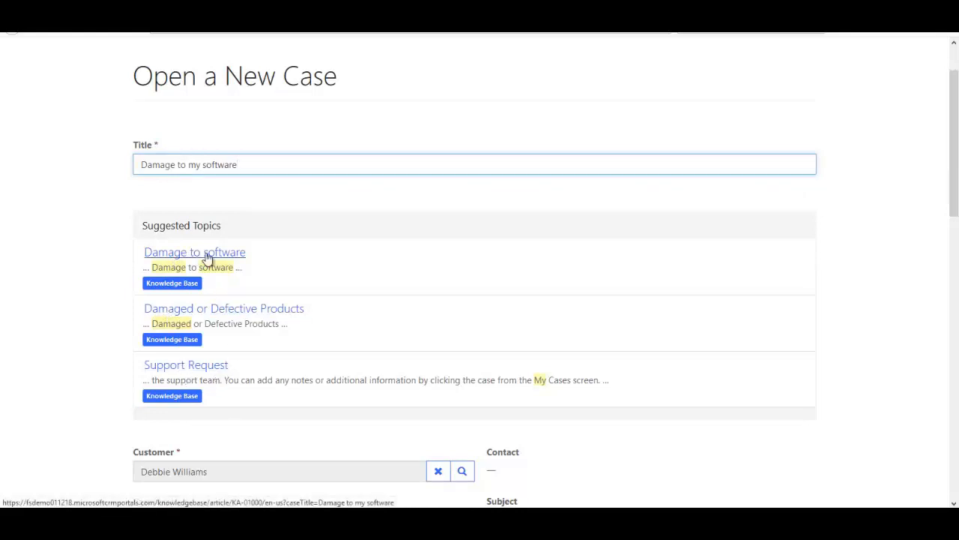
{"action": "mouse_move", "coordinate": [207, 311]}
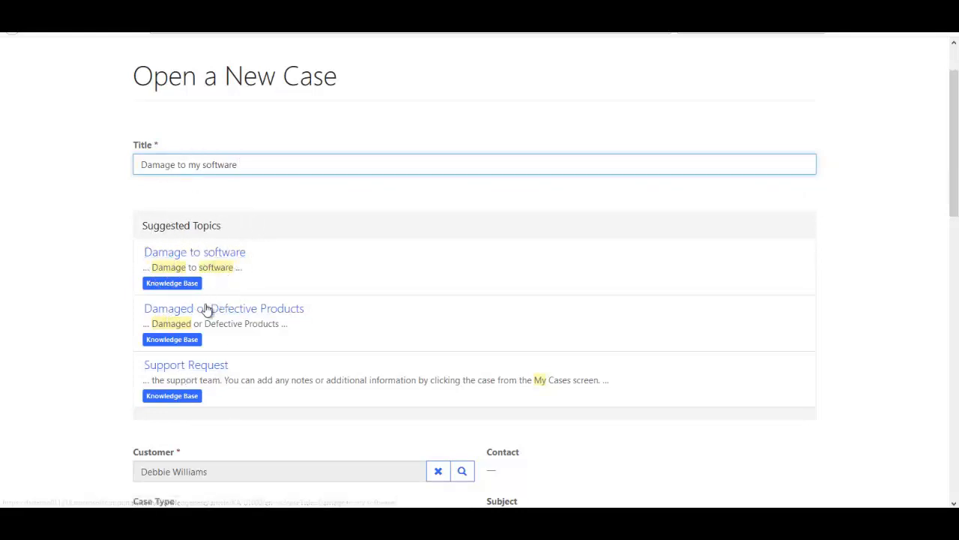
Step: Submit the case as type Problem, subject Products, description 'Any details I wish to share.'
{"action": "scroll", "scroll_direction": "down", "scroll_amount": 3}
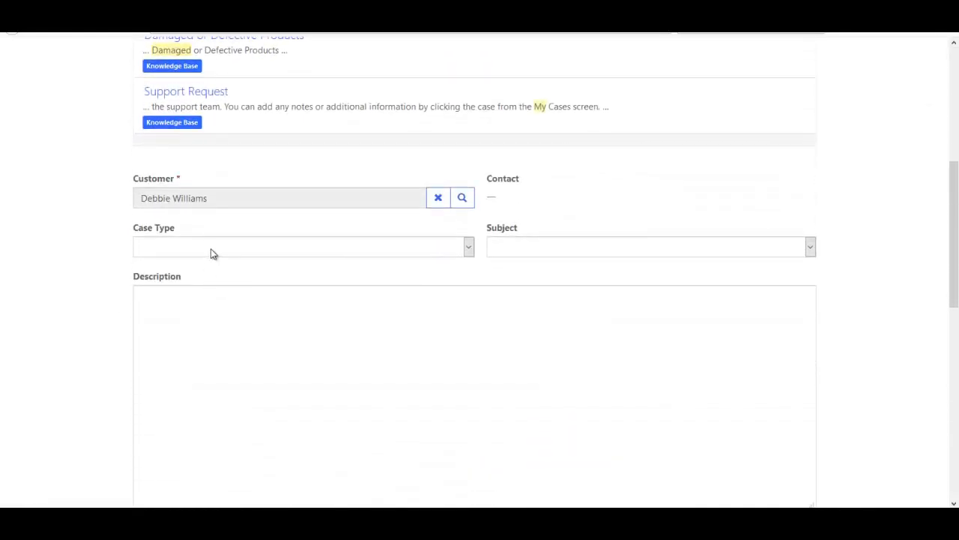
{"action": "left_click", "coordinate": [303, 246]}
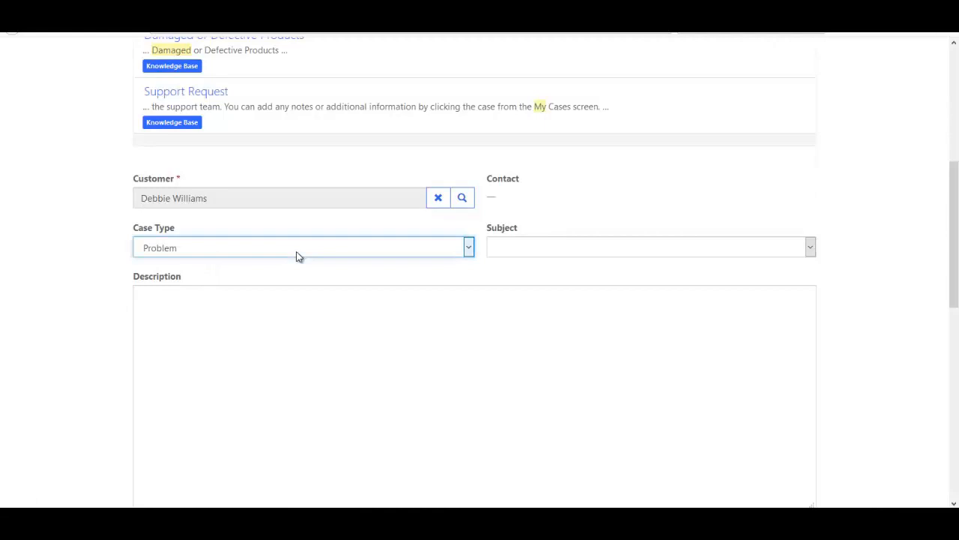
{"action": "mouse_move", "coordinate": [375, 255]}
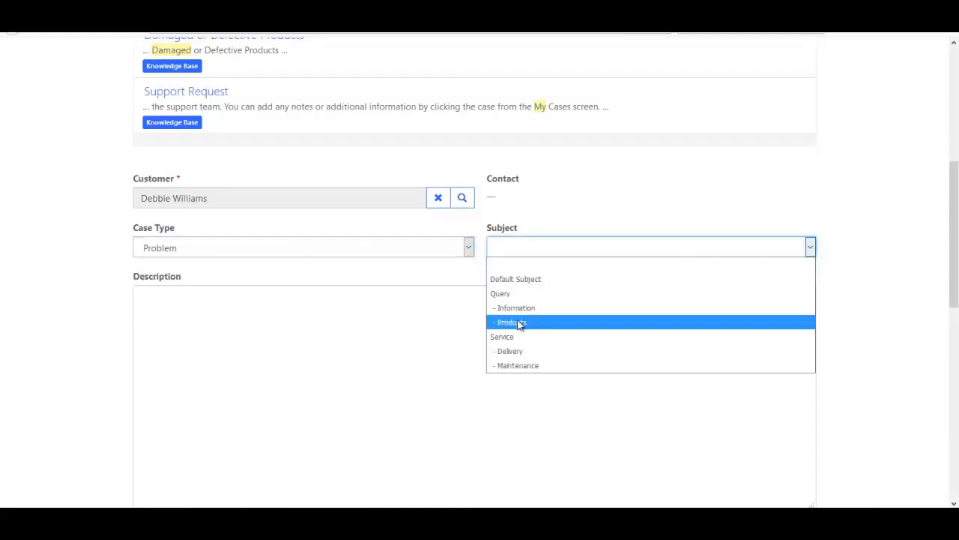
{"action": "left_click", "coordinate": [512, 321]}
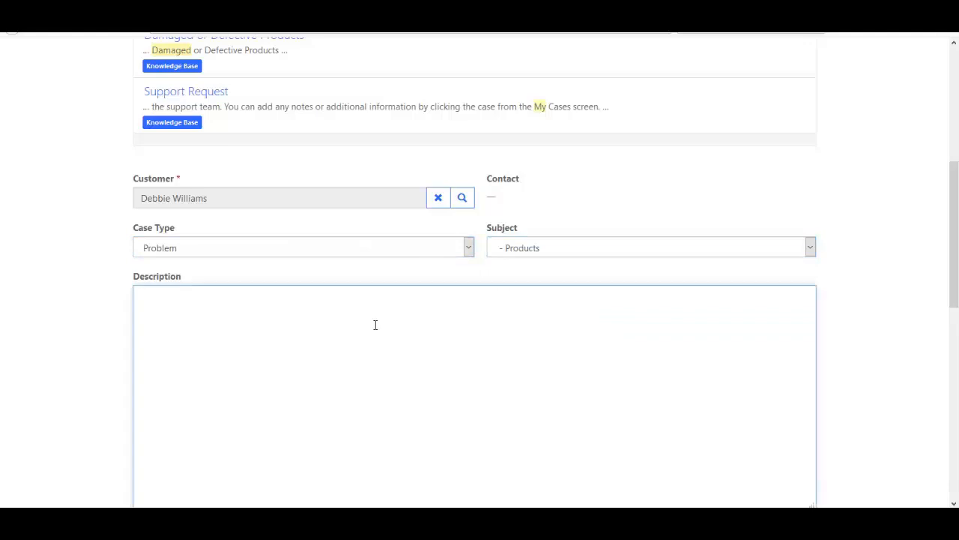
{"action": "type", "text": "Any details"}
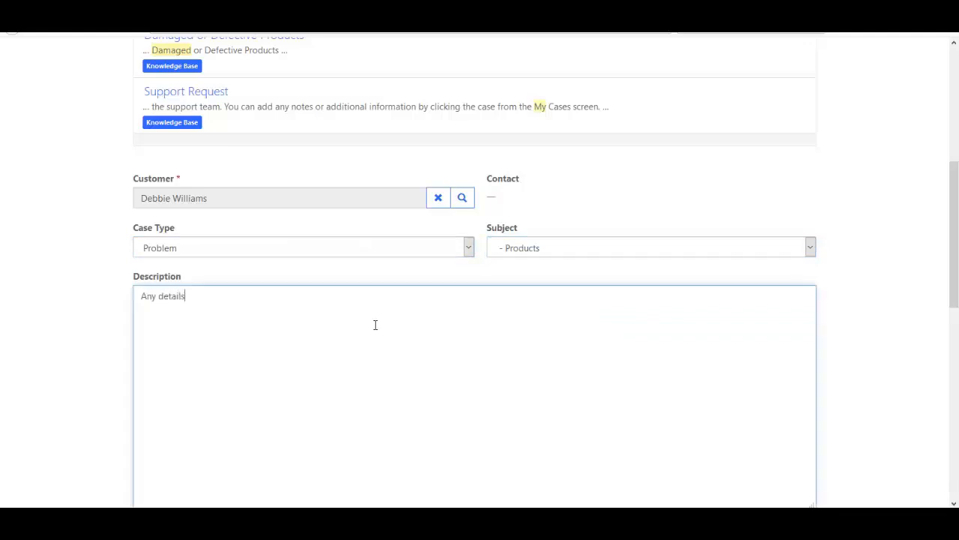
{"action": "type", "text": "I wish to share."}
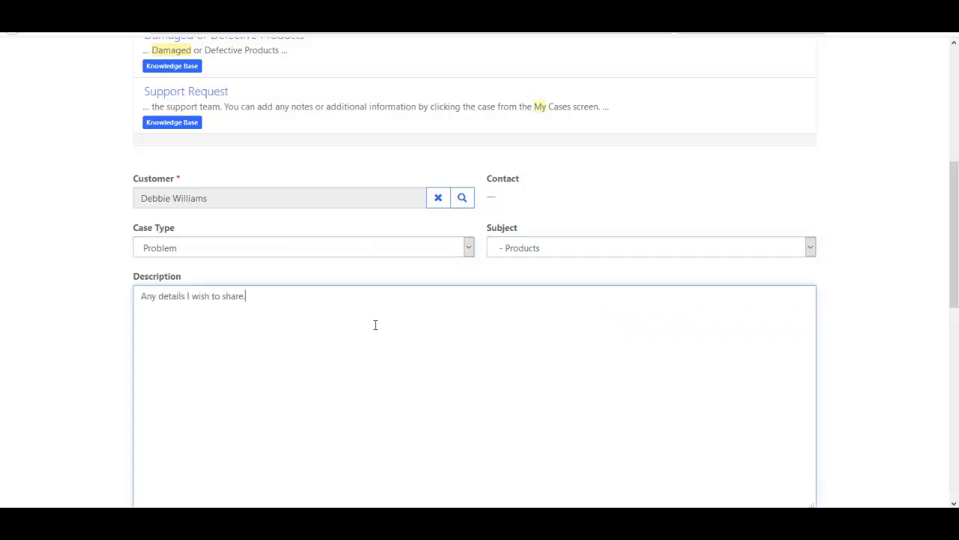
{"action": "scroll", "scroll_direction": "down", "scroll_amount": 3}
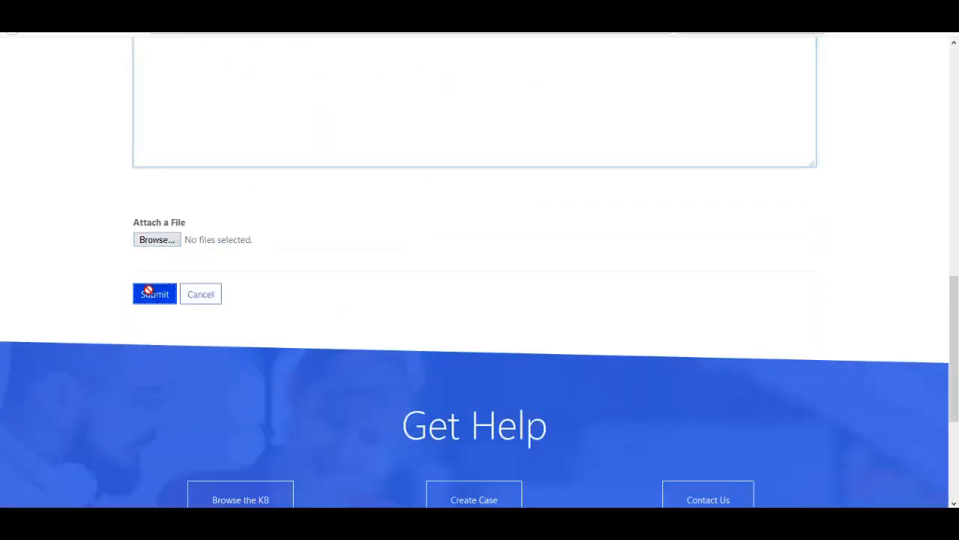
{"action": "left_click", "coordinate": [154, 293]}
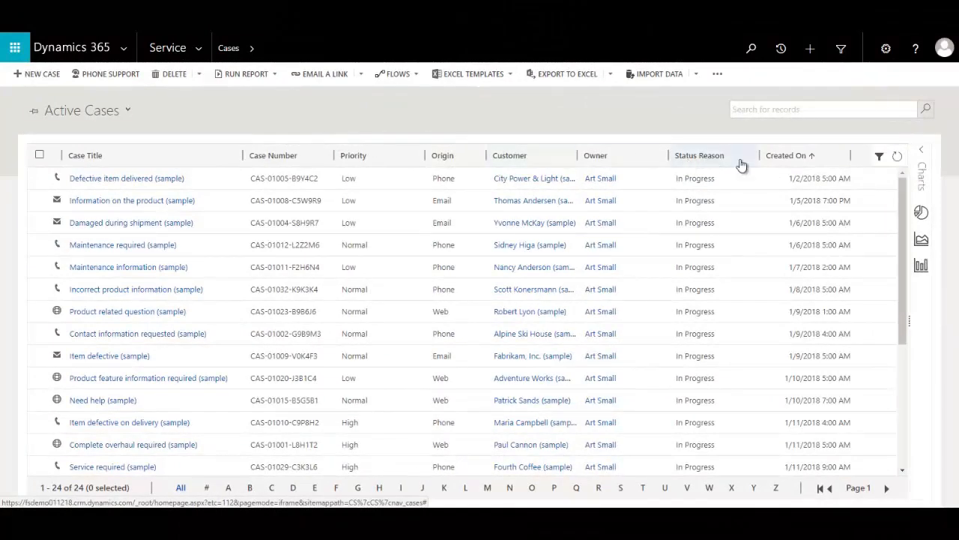
Step: Sort Active Cases by Created On descending and open the 'Damage to my software' case
{"action": "left_click", "coordinate": [786, 154]}
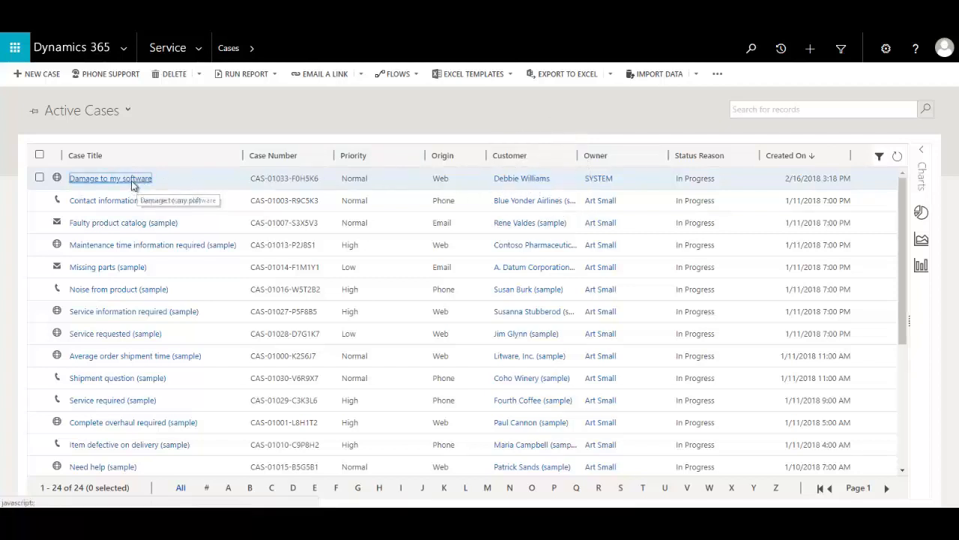
{"action": "left_click", "coordinate": [111, 177]}
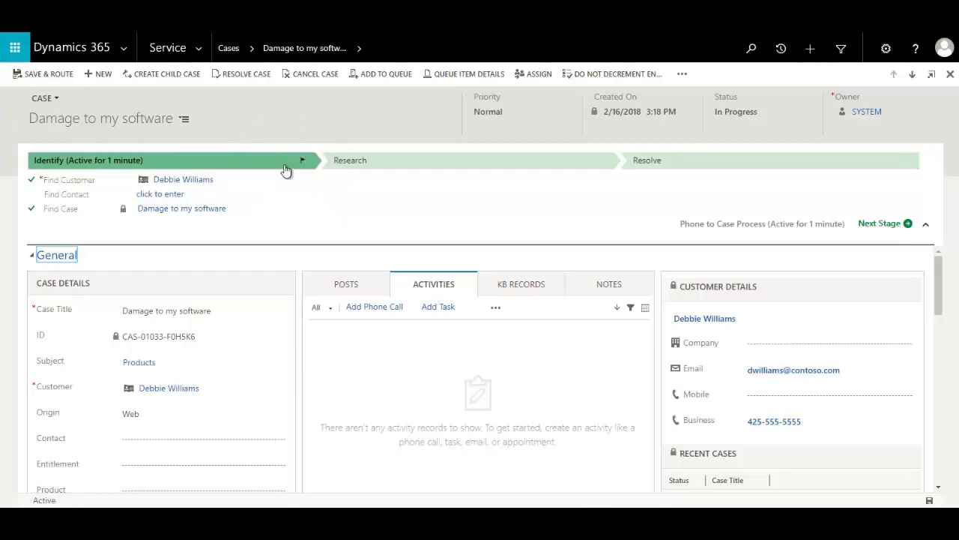
Step: Move the case to the Research stage and keep Web as its origin
{"action": "left_click", "coordinate": [351, 159]}
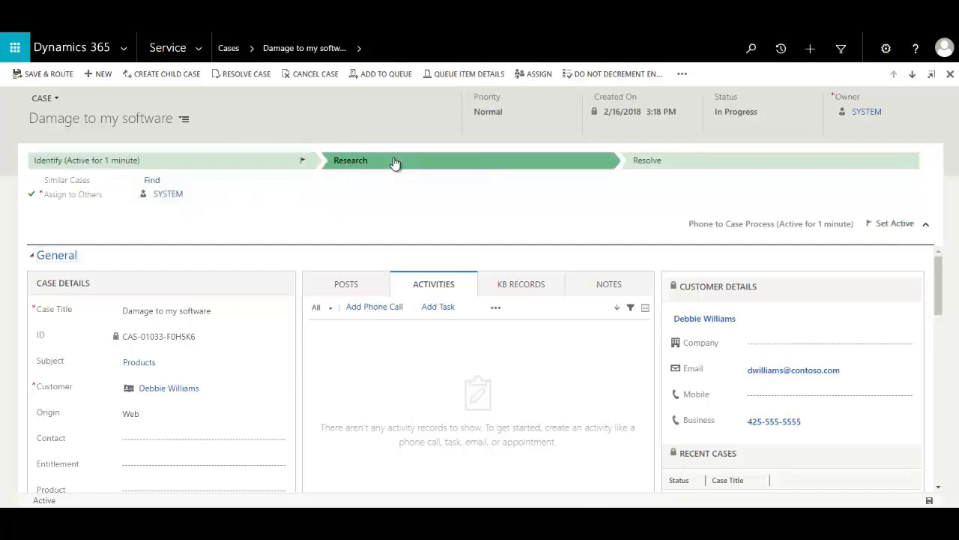
{"action": "mouse_move", "coordinate": [198, 186]}
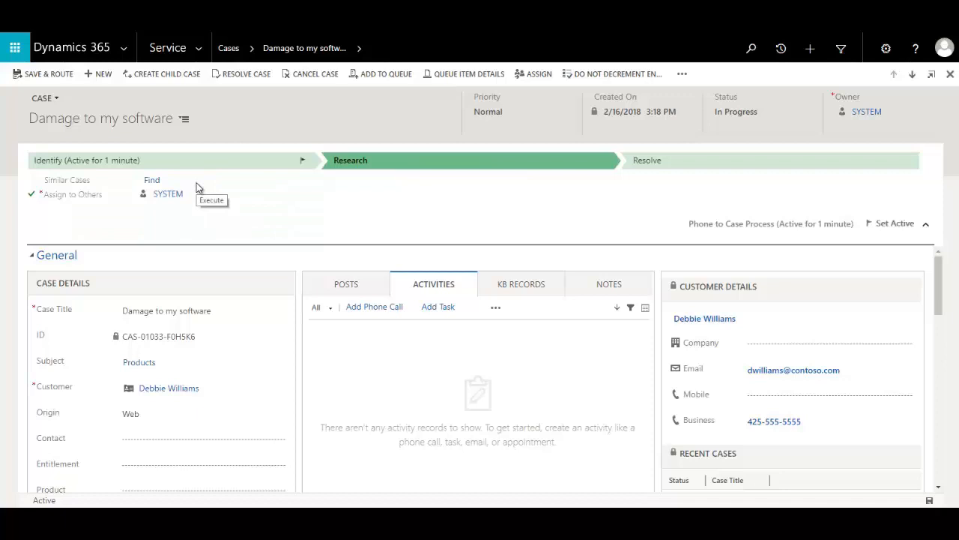
{"action": "scroll", "scroll_direction": "down", "scroll_amount": 3}
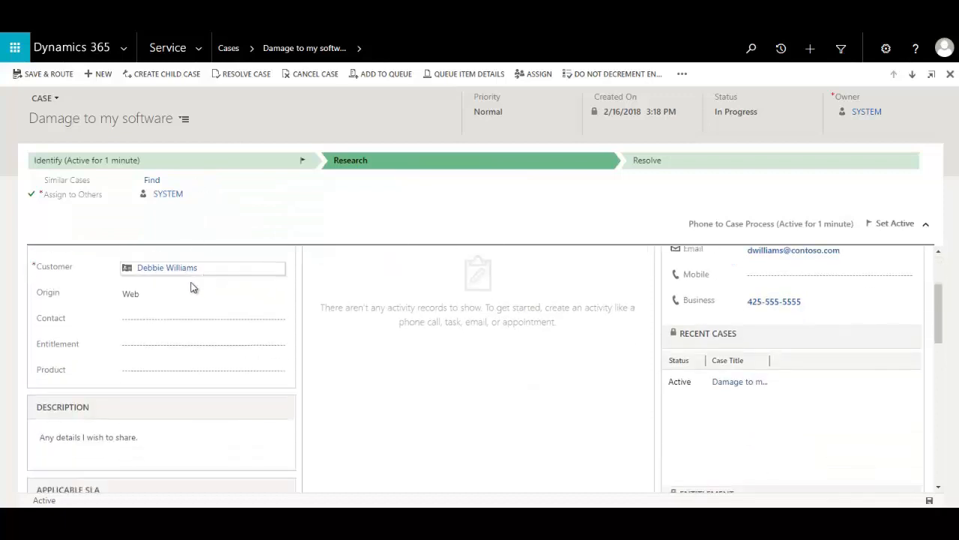
{"action": "left_click", "coordinate": [198, 321]}
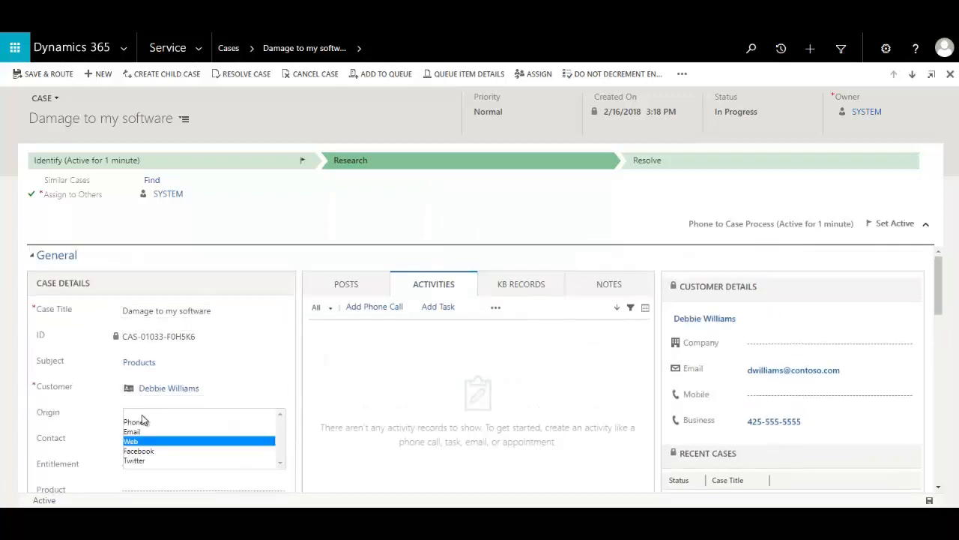
{"action": "left_click", "coordinate": [130, 441]}
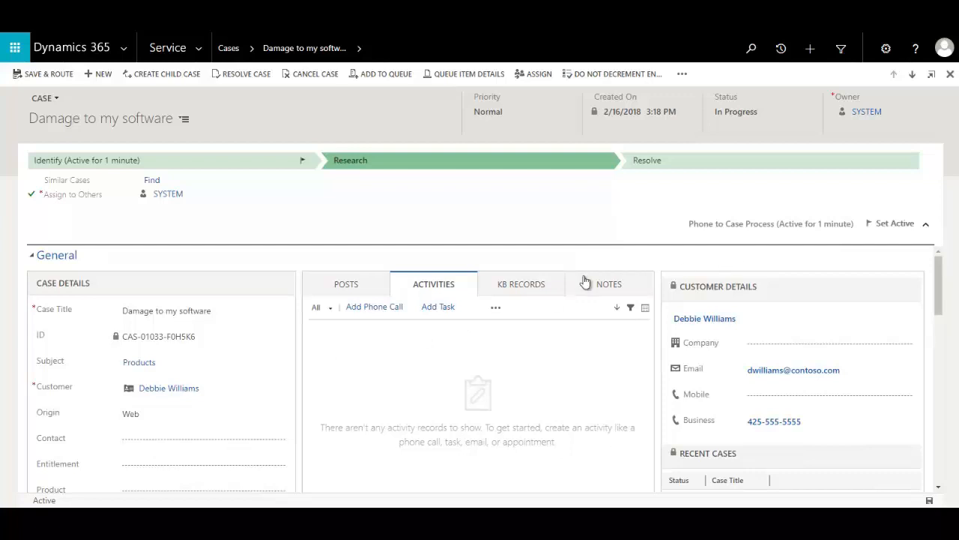
Step: Add a new Normal-priority activity to the case's activities
{"action": "left_click", "coordinate": [438, 305]}
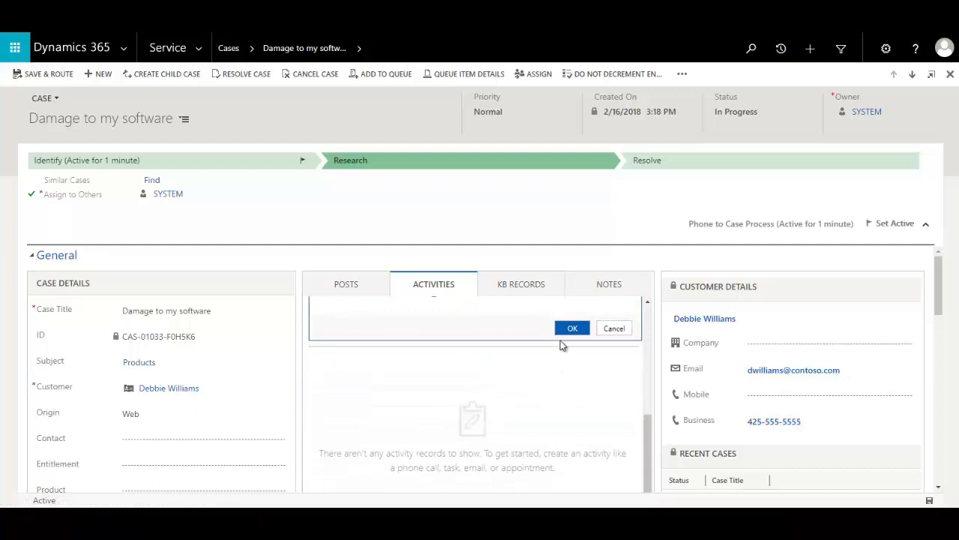
{"action": "left_click", "coordinate": [572, 327]}
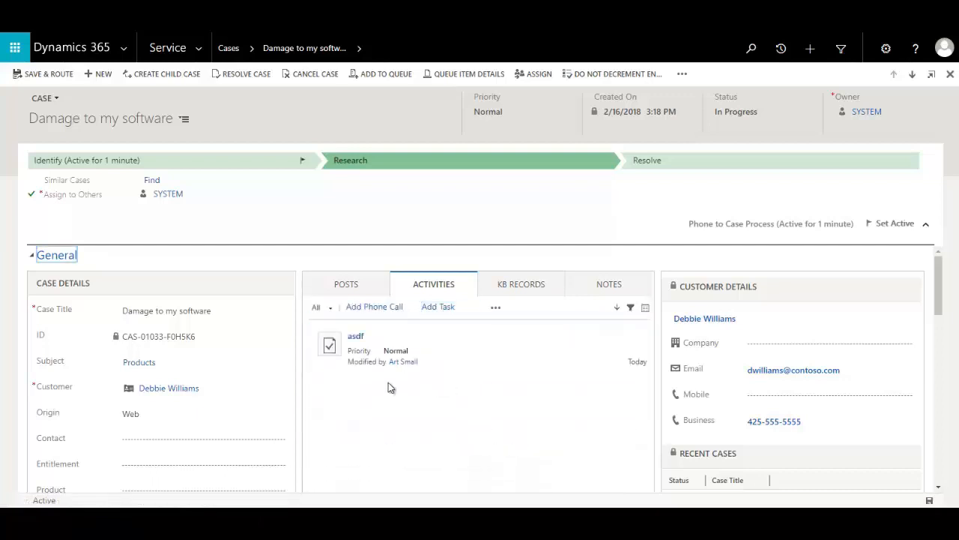
{"action": "mouse_move", "coordinate": [345, 378]}
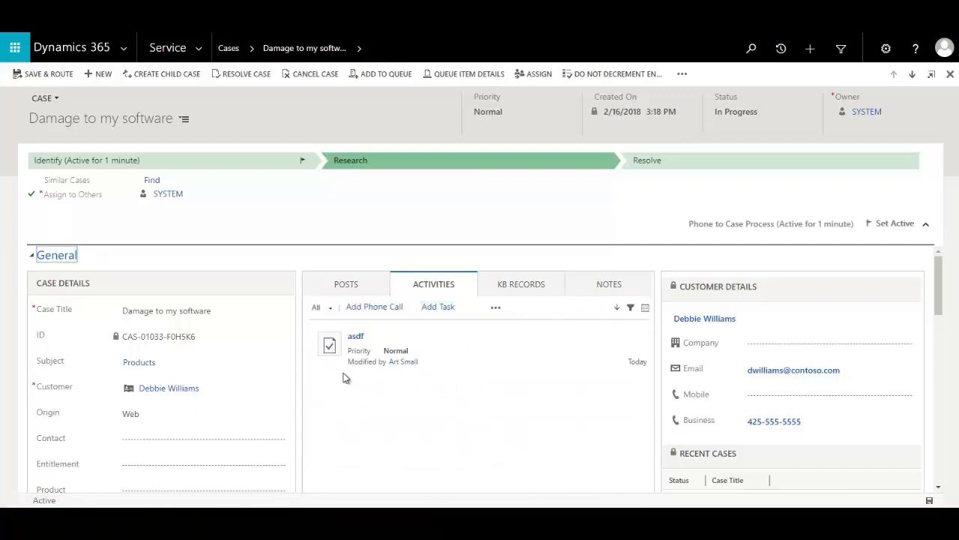
Step: Append 'Update the description.' to the case description 'Any details I wish to share.'
{"action": "scroll", "scroll_direction": "down", "scroll_amount": 3}
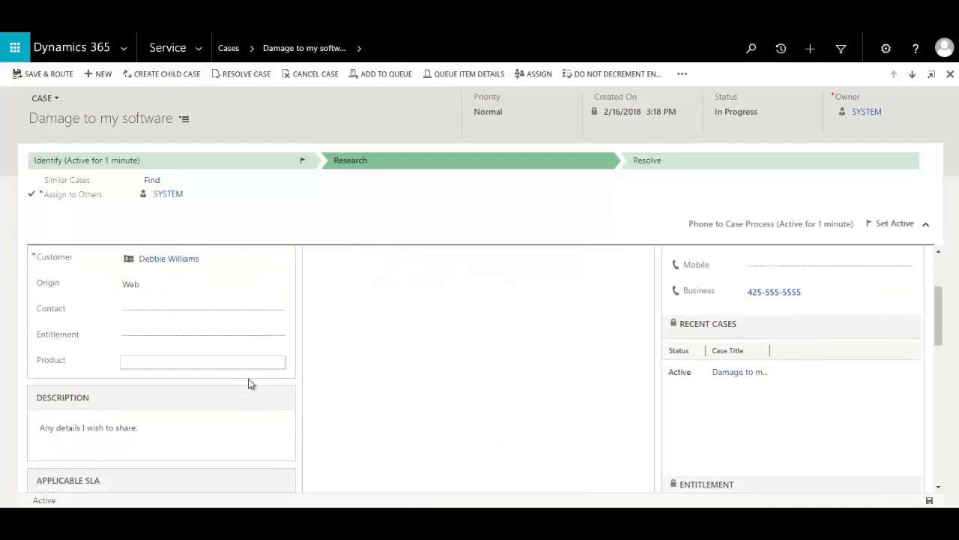
{"action": "scroll", "scroll_direction": "down", "scroll_amount": 3}
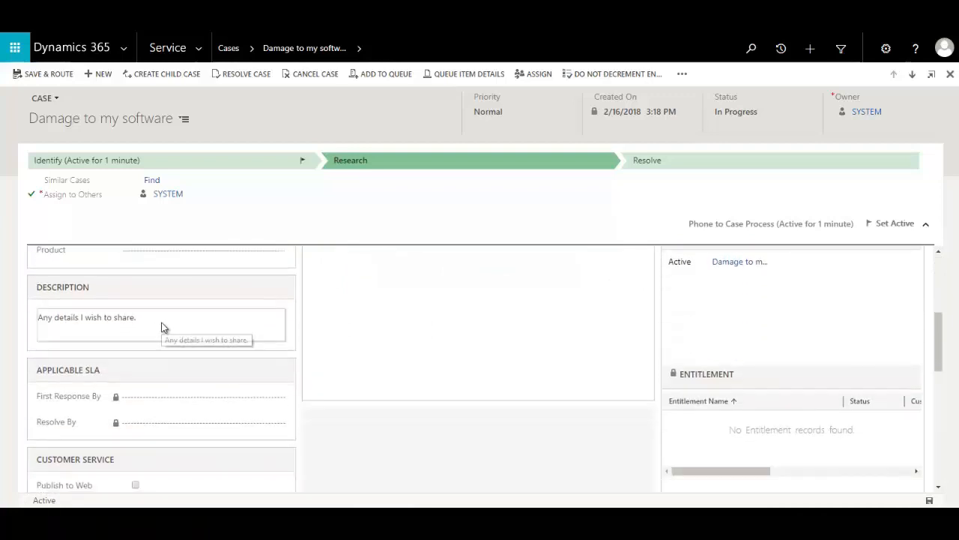
{"action": "type", "text": "Update the description."}
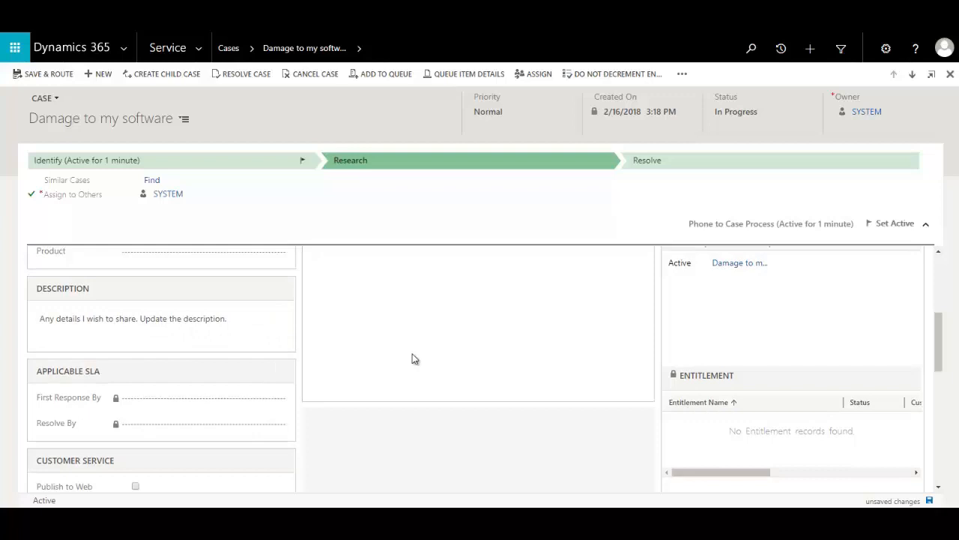
{"action": "left_click", "coordinate": [495, 307]}
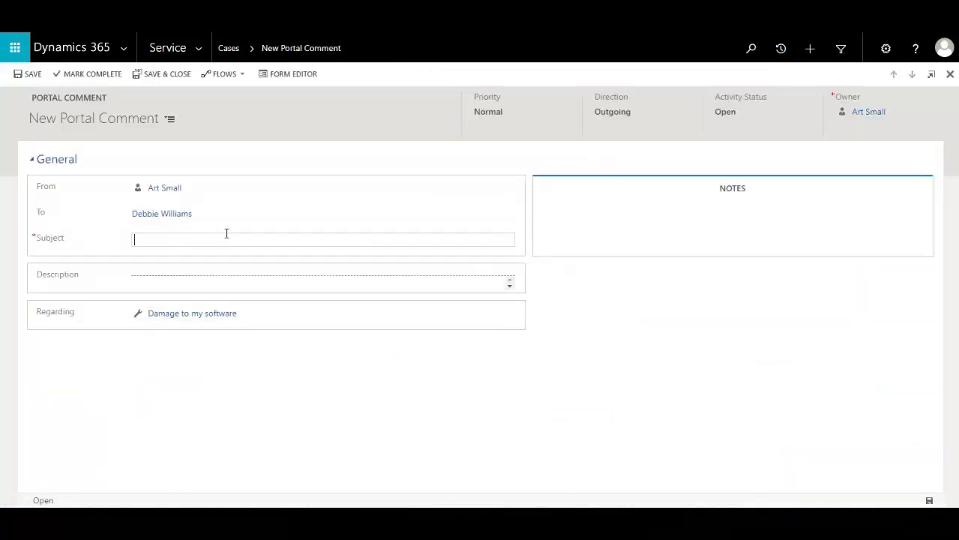
Step: Fill in the portal comment with subject 'reply' and a short description for the customer
{"action": "type", "text": "reply"}
{"action": "left_click", "coordinate": [322, 279]}
{"action": "type", "text": "w"}
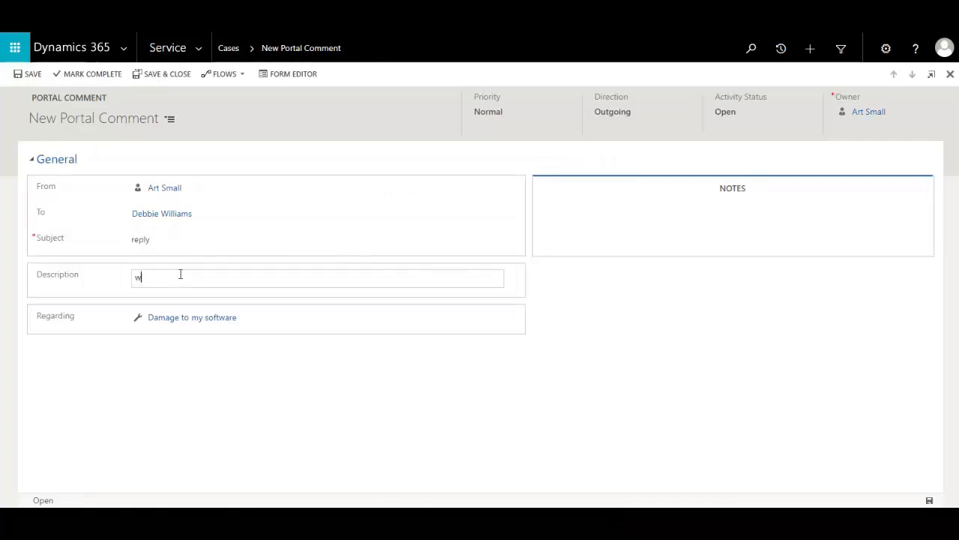
{"action": "type", "text": "hat my info is for Debbie."}
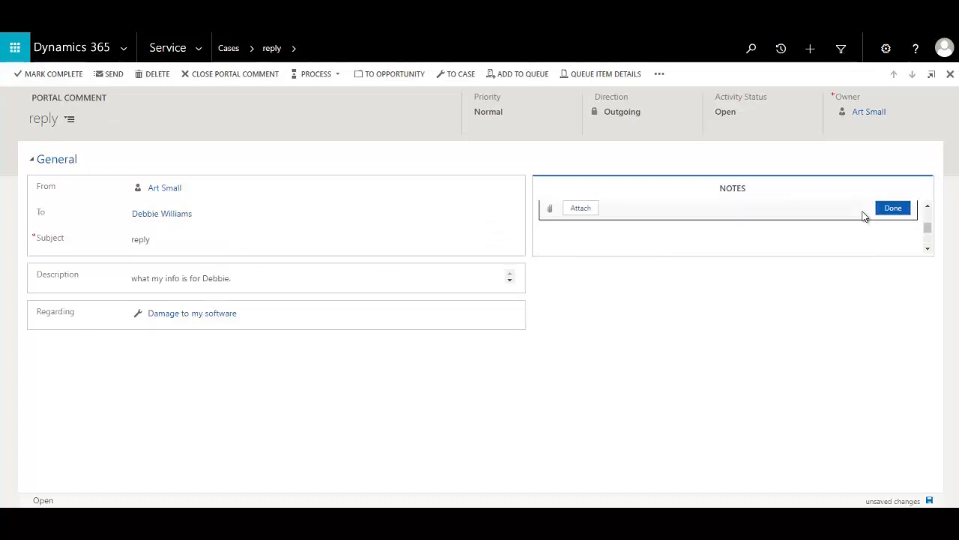
Step: Attach Customer document 1.docx as a note on the 'reply' portal comment
{"action": "left_click", "coordinate": [580, 207]}
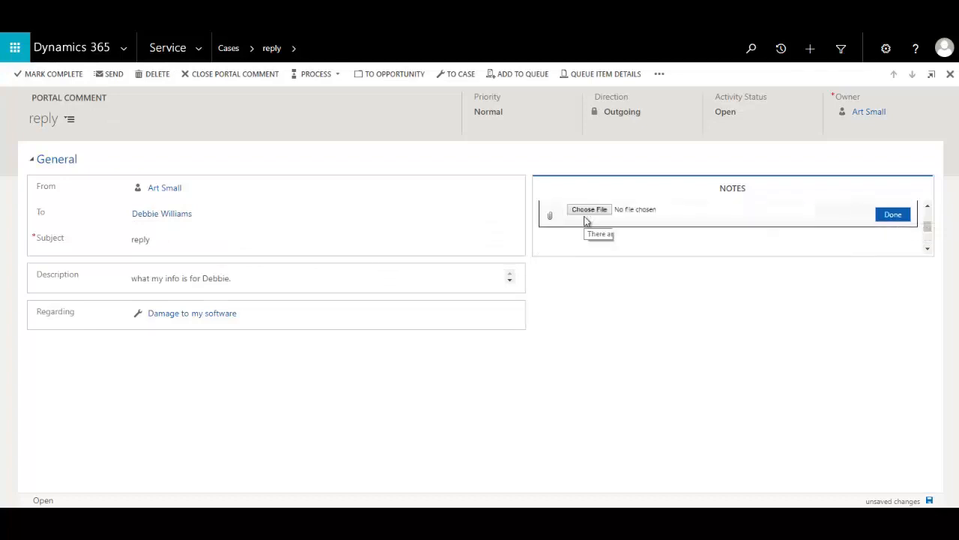
{"action": "left_click", "coordinate": [589, 210]}
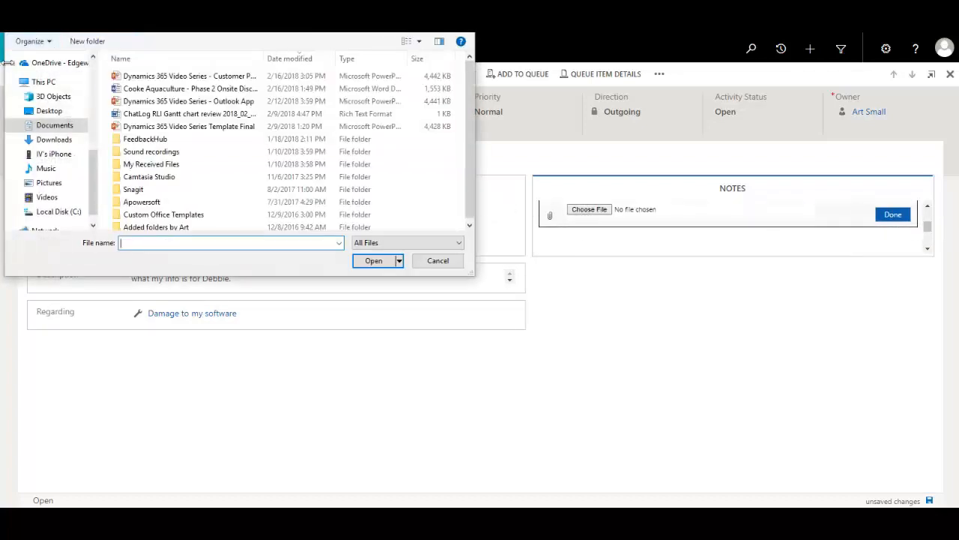
{"action": "left_click", "coordinate": [48, 110]}
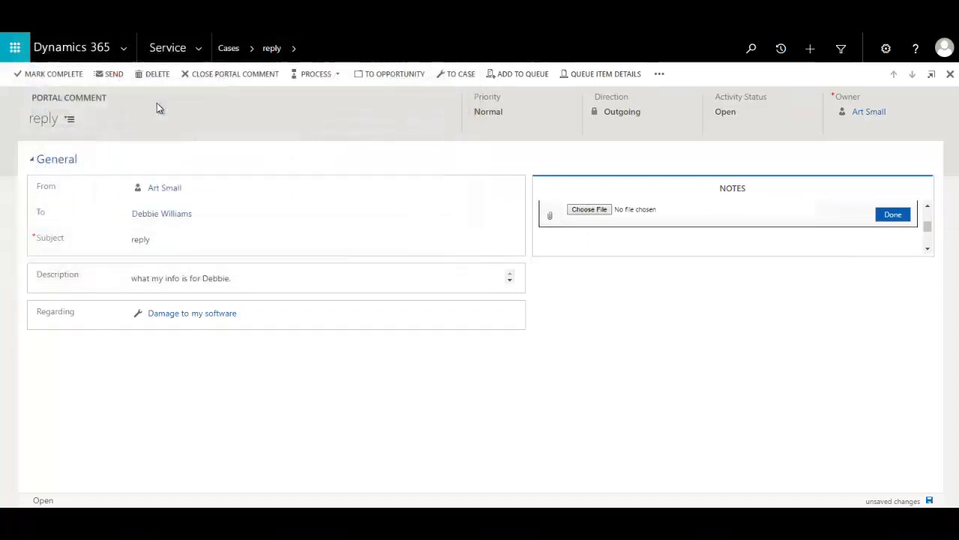
{"action": "left_click", "coordinate": [894, 214]}
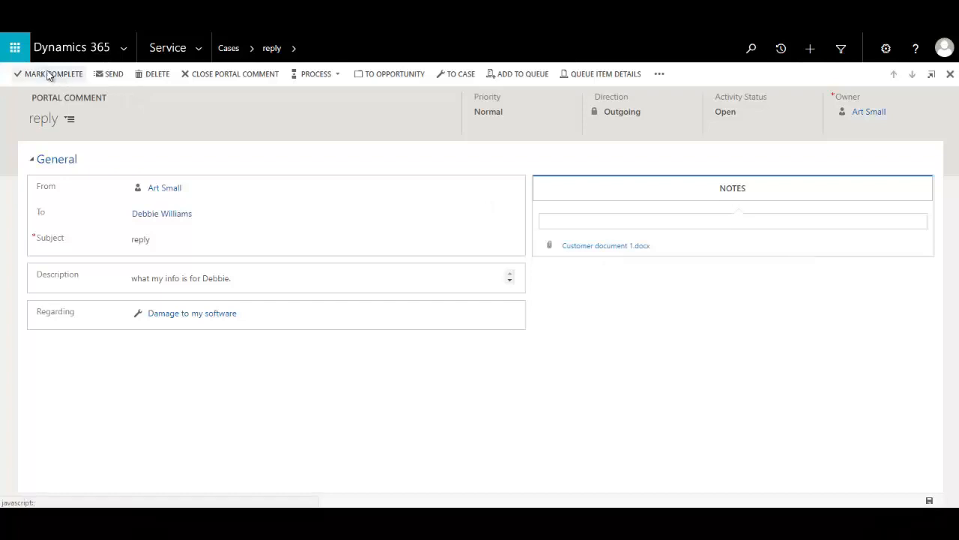
{"action": "mouse_move", "coordinate": [53, 73]}
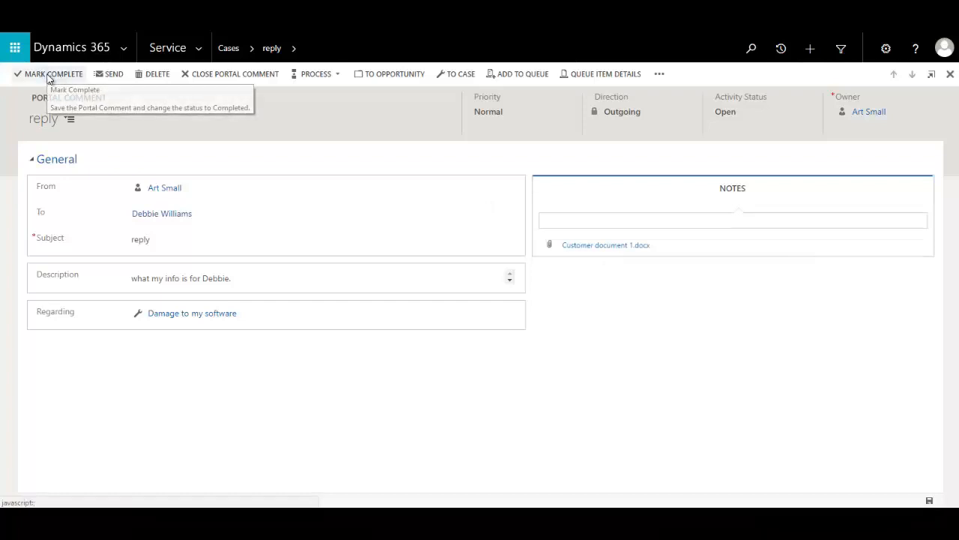
Step: Mark the 'reply' portal comment complete so its status becomes Sent and read-only
{"action": "left_click", "coordinate": [53, 73]}
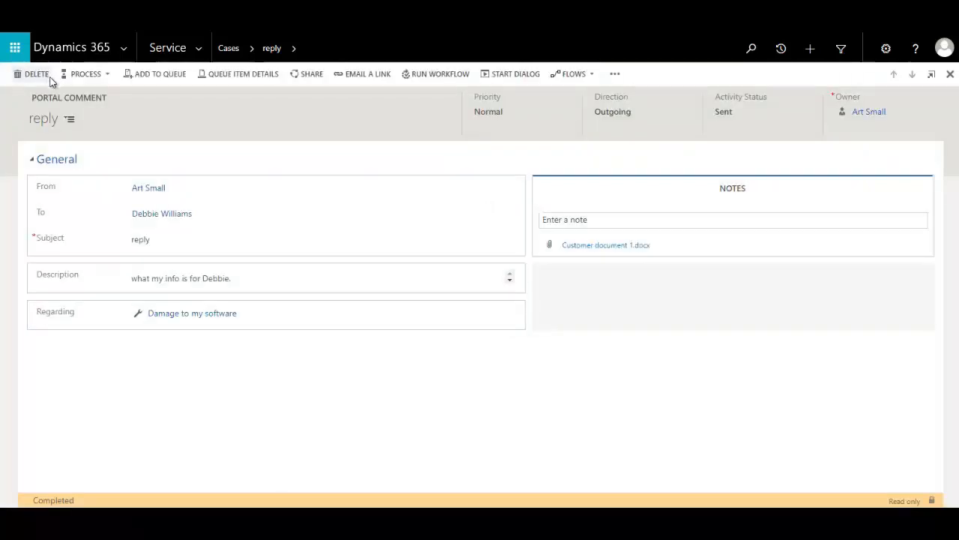
{"action": "mouse_move", "coordinate": [36, 74]}
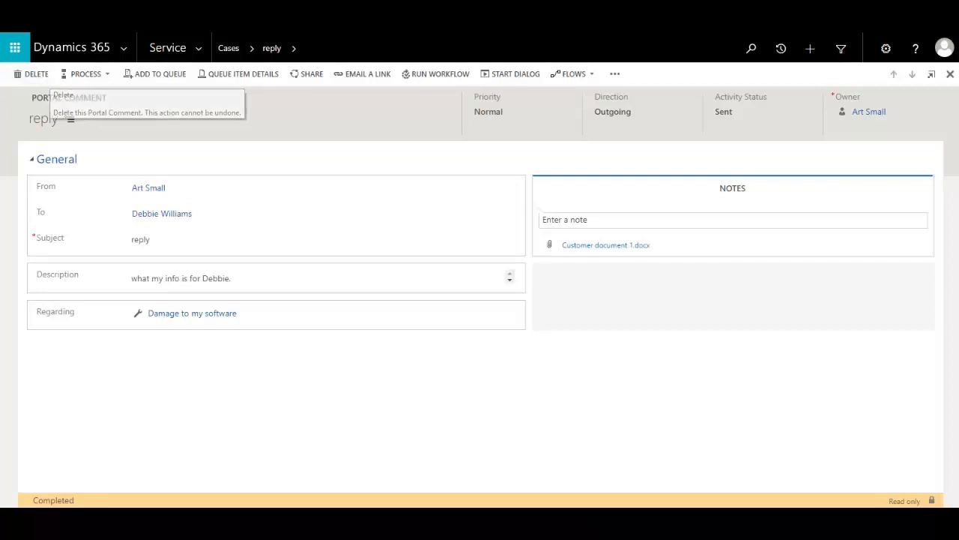
{"action": "mouse_move", "coordinate": [327, 206]}
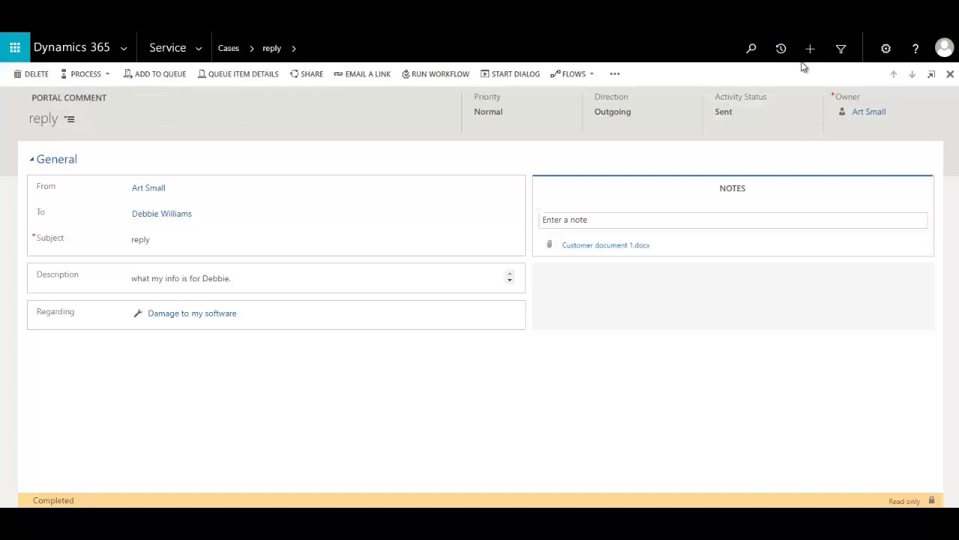
Step: From Recent Records, open the customer's contact and reveal its Authenticated Users web role
{"action": "left_click", "coordinate": [781, 48]}
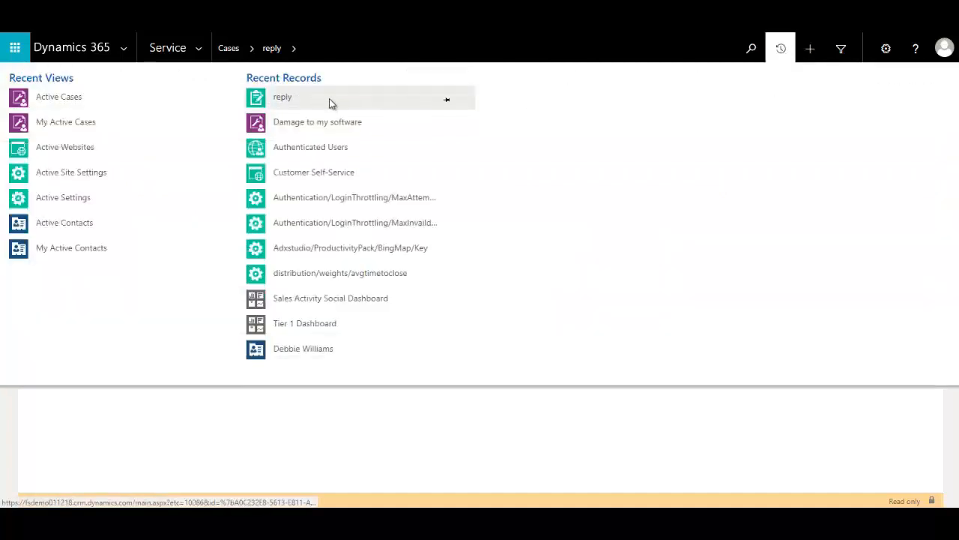
{"action": "left_click", "coordinate": [303, 348]}
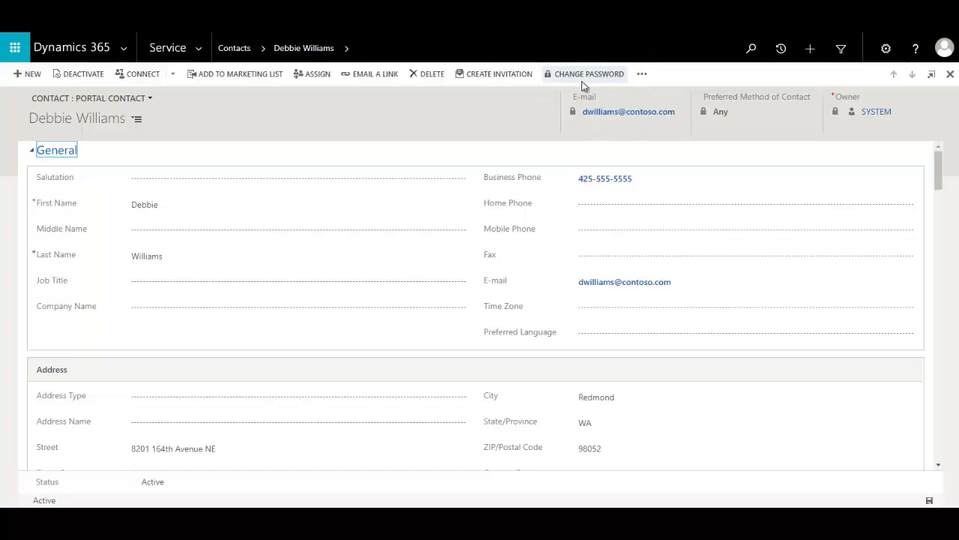
{"action": "mouse_move", "coordinate": [417, 120]}
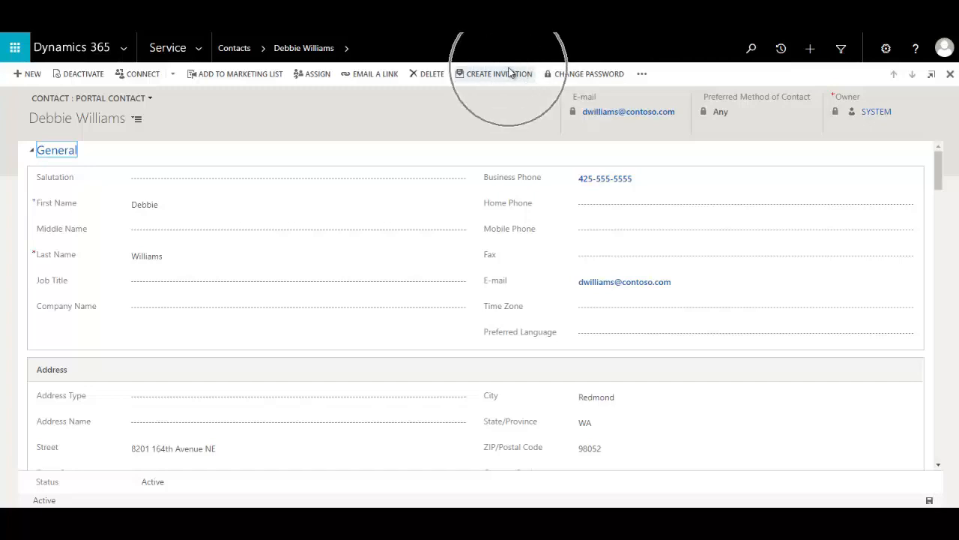
{"action": "scroll", "scroll_direction": "down", "scroll_amount": 3}
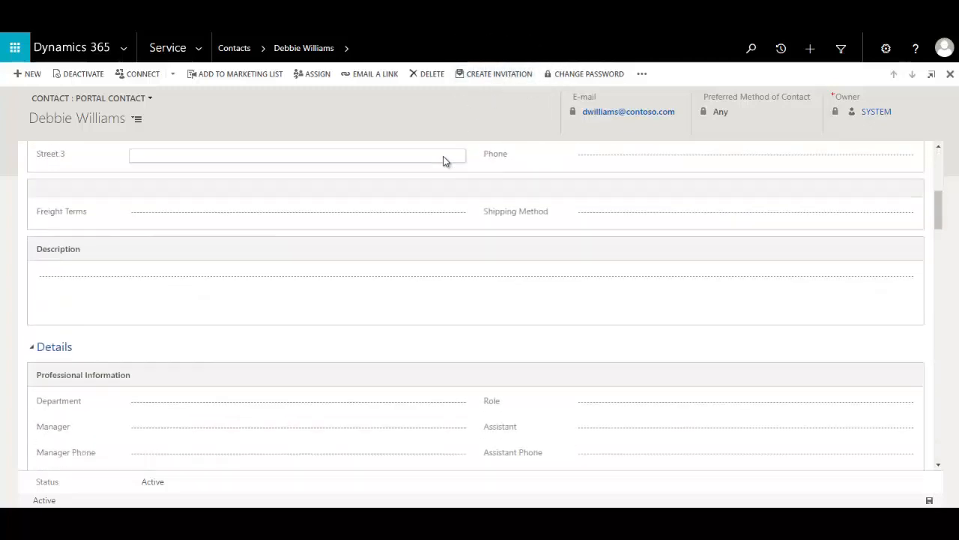
{"action": "scroll", "scroll_direction": "down", "scroll_amount": 3}
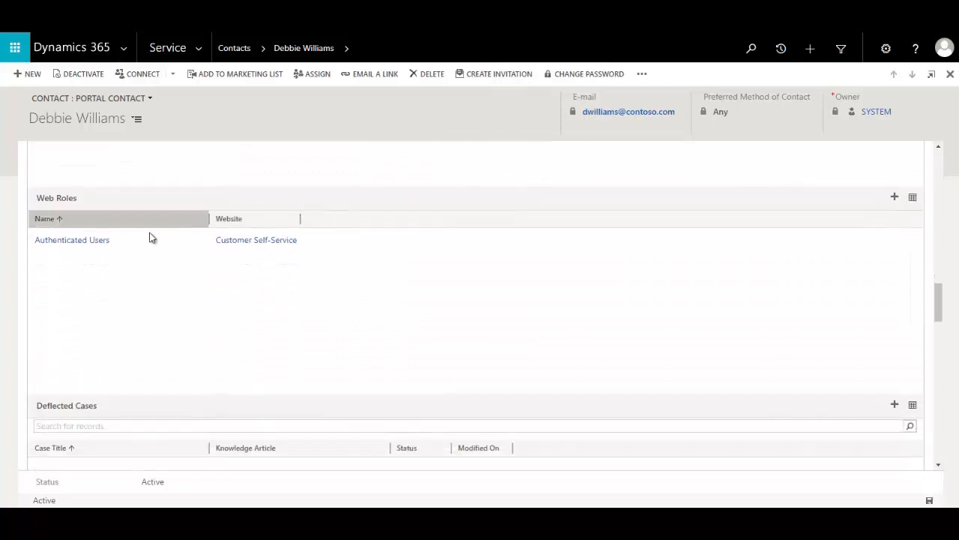
{"action": "mouse_move", "coordinate": [72, 240]}
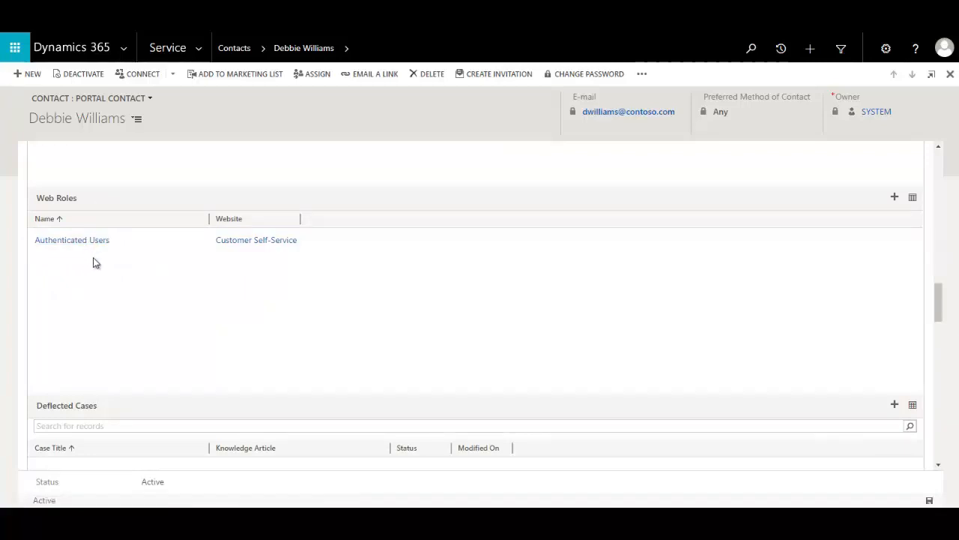
{"action": "scroll", "scroll_direction": "down", "scroll_amount": 3}
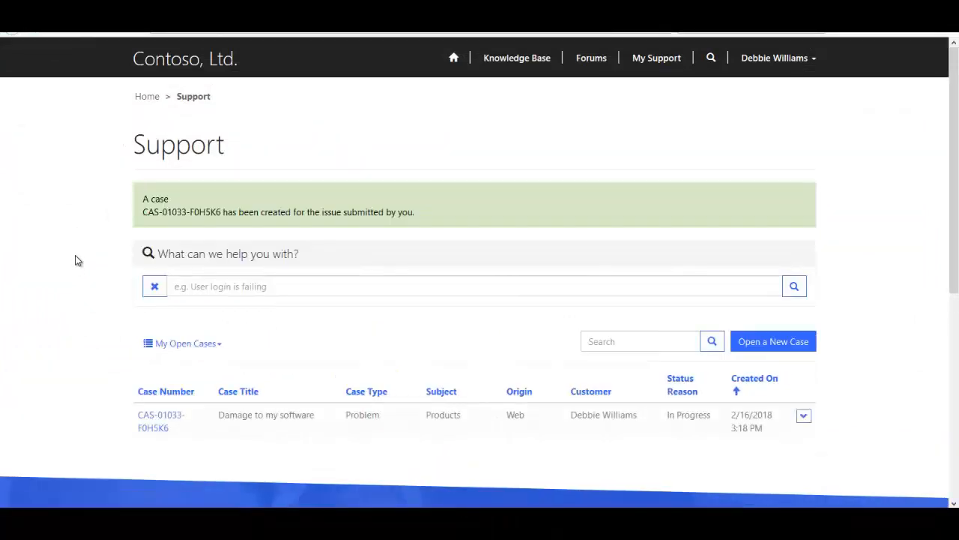
{"action": "mouse_move", "coordinate": [161, 414]}
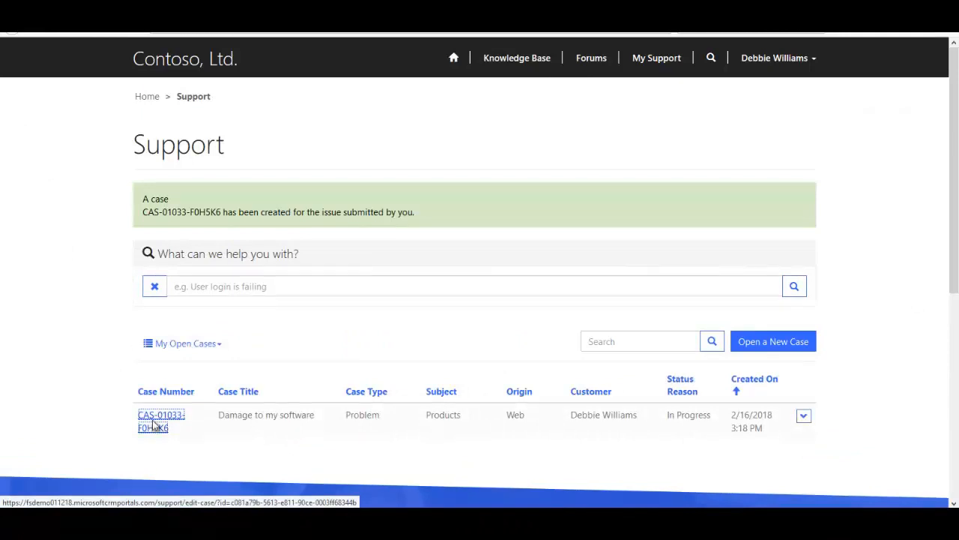
{"action": "left_click", "coordinate": [162, 420]}
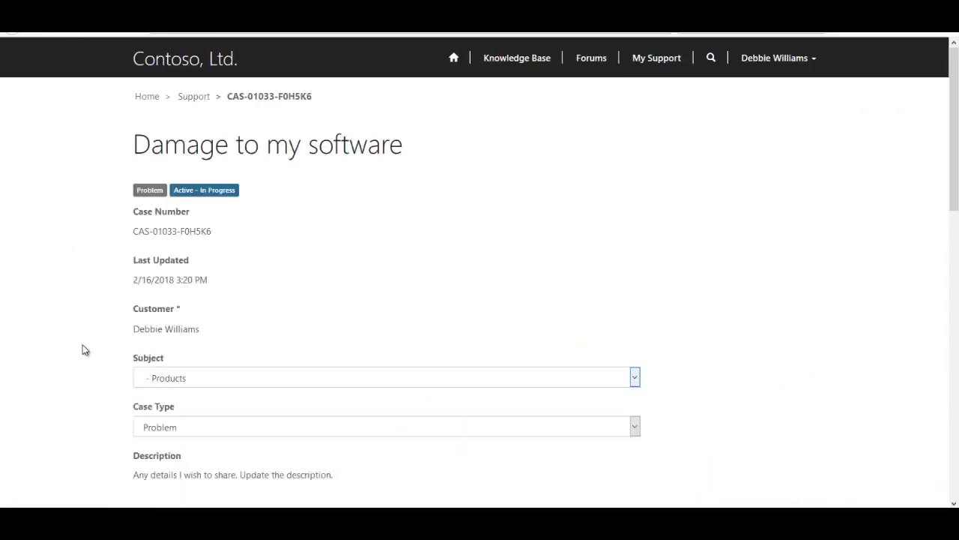
{"action": "scroll", "scroll_direction": "down", "scroll_amount": 3}
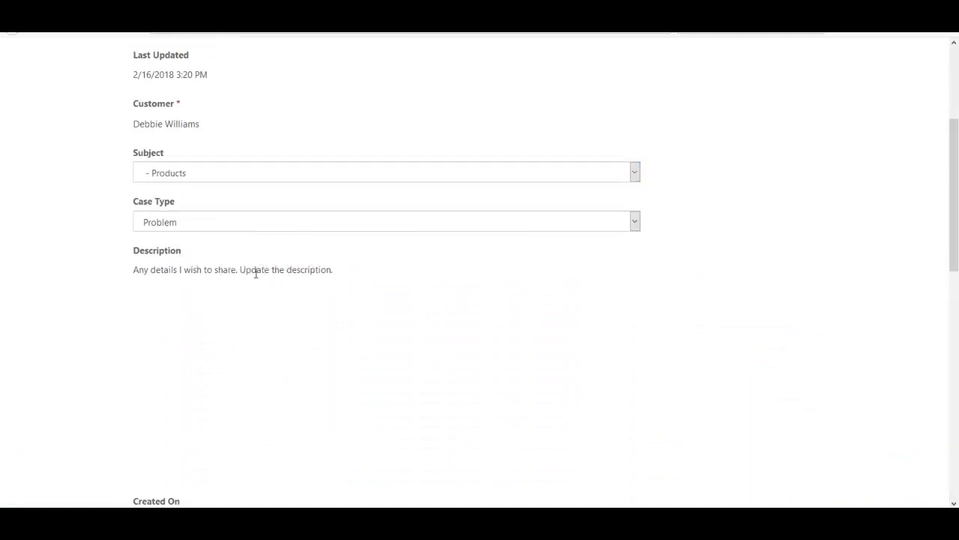
{"action": "scroll", "scroll_direction": "down", "scroll_amount": 3}
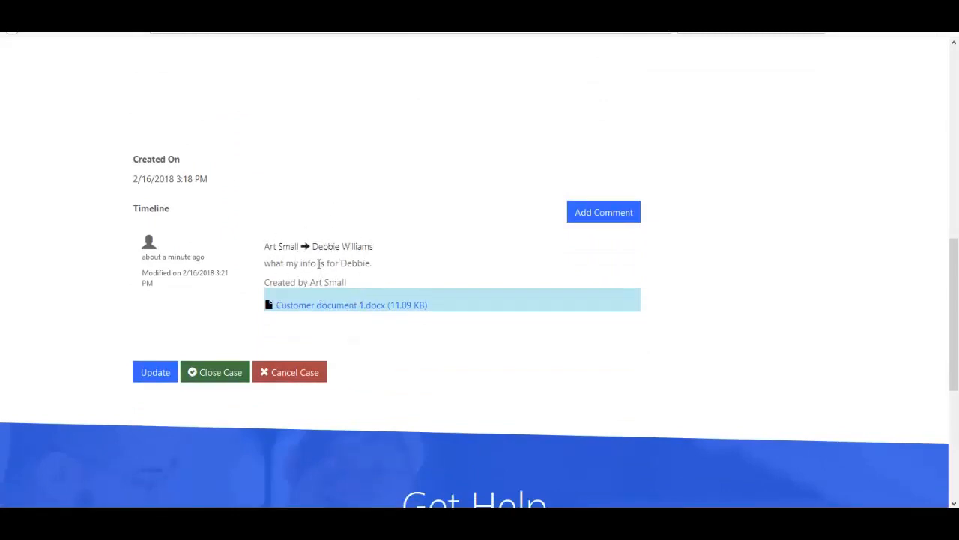